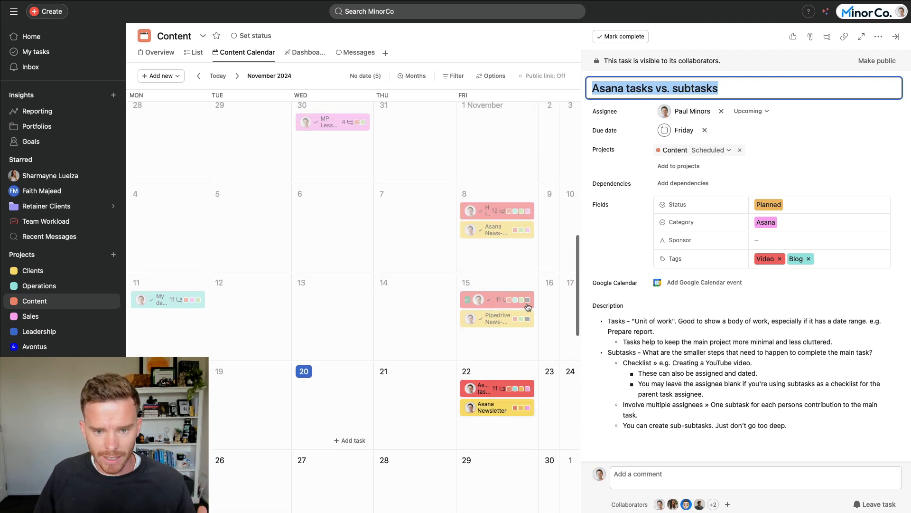
- Open the Pipedrive leads vs. deals task and review its completed, dated, assigned subtasks
{"action": "scroll", "scroll_direction": "down", "scroll_amount": 3}
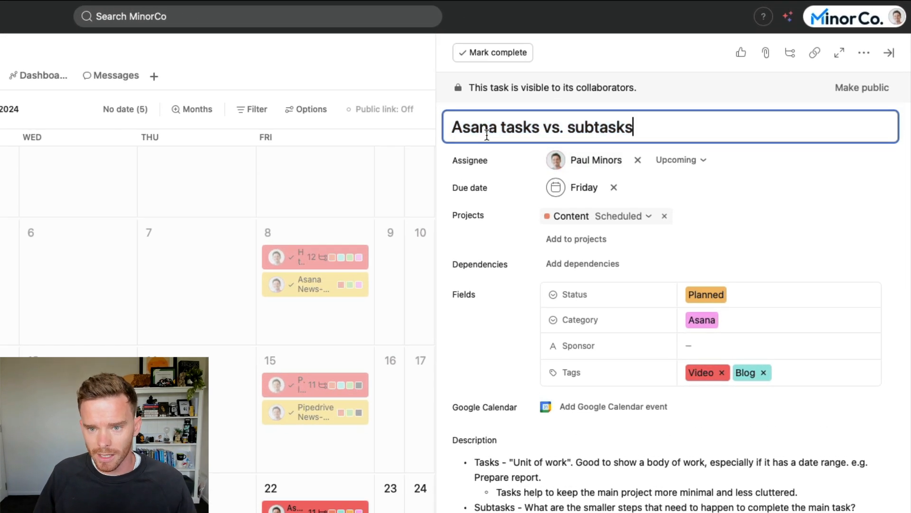
{"action": "triple_click", "coordinate": [540, 127]}
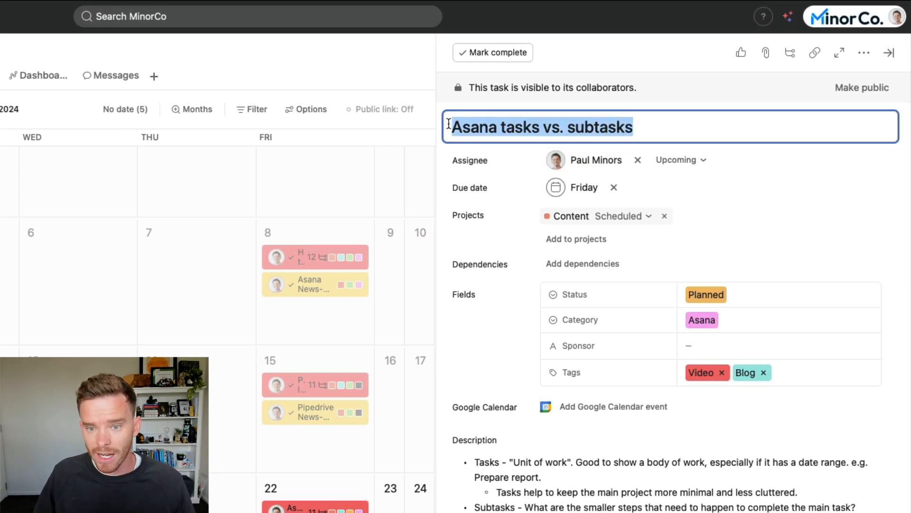
{"action": "left_click", "coordinate": [575, 192]}
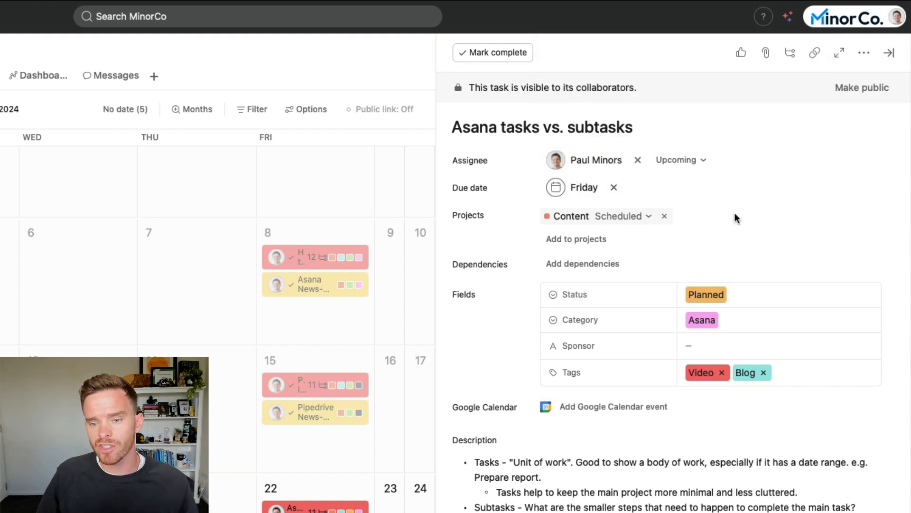
{"action": "mouse_move", "coordinate": [734, 228]}
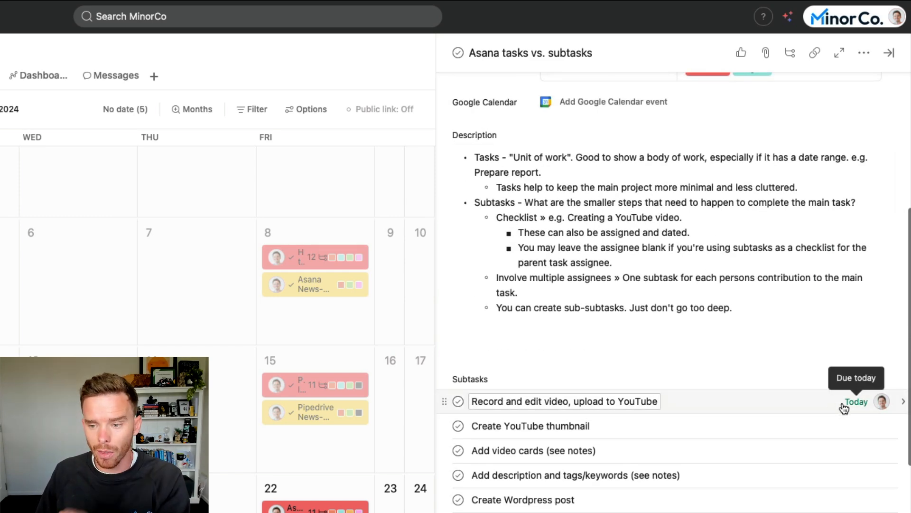
{"action": "mouse_move", "coordinate": [797, 401]}
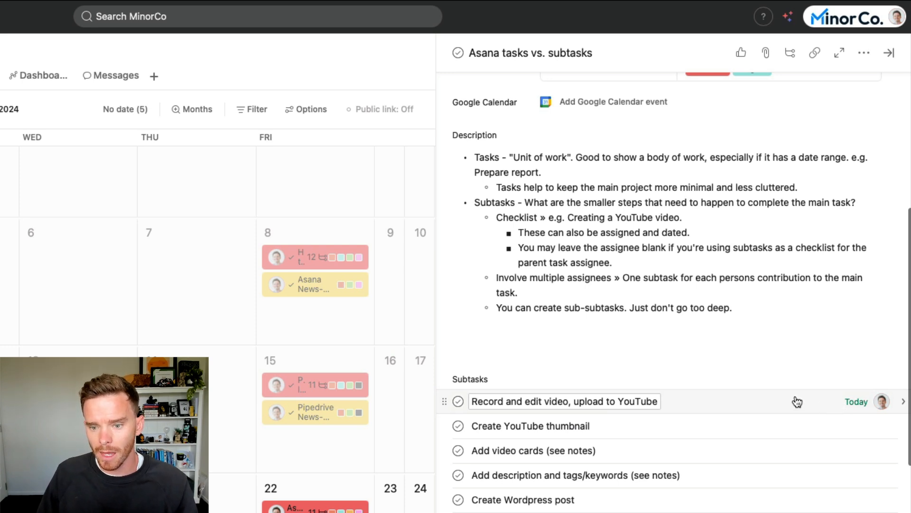
{"action": "mouse_move", "coordinate": [771, 399]}
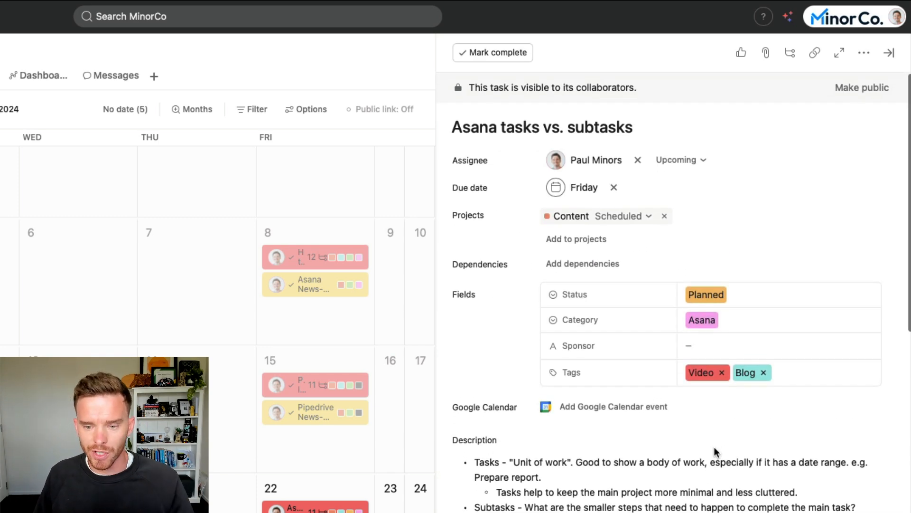
{"action": "scroll", "scroll_direction": "down", "scroll_amount": 3}
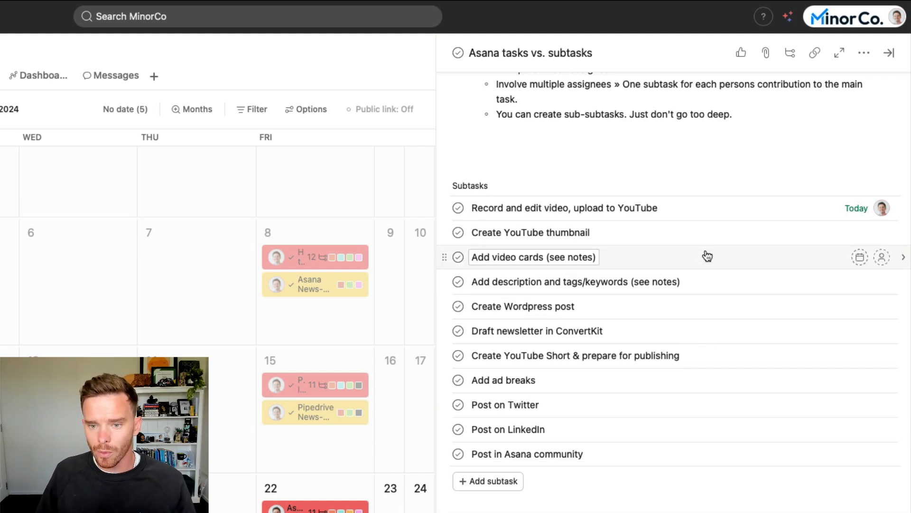
{"action": "mouse_move", "coordinate": [691, 271]}
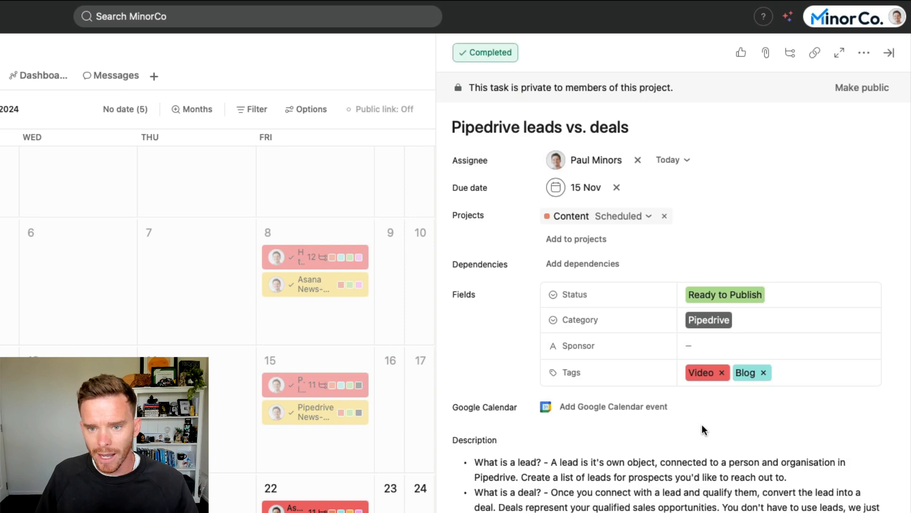
{"action": "mouse_move", "coordinate": [614, 301]}
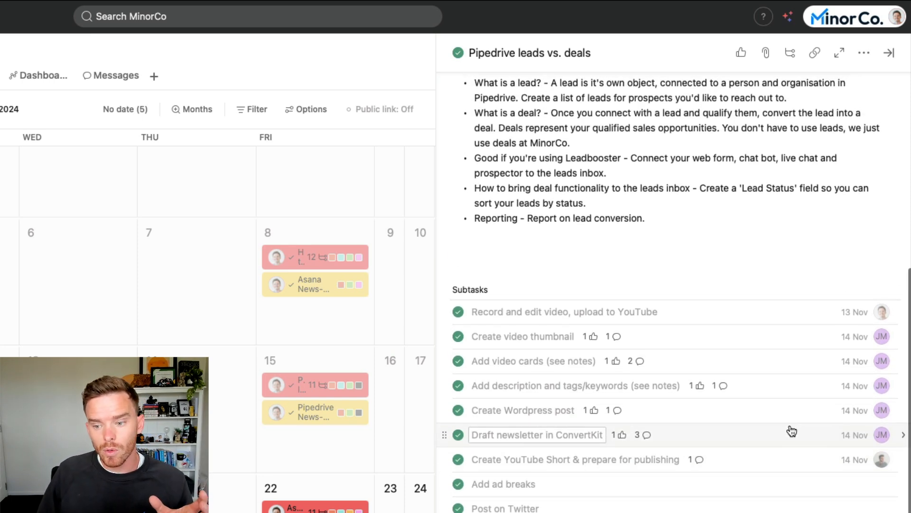
{"action": "scroll", "scroll_direction": "down", "scroll_amount": 3}
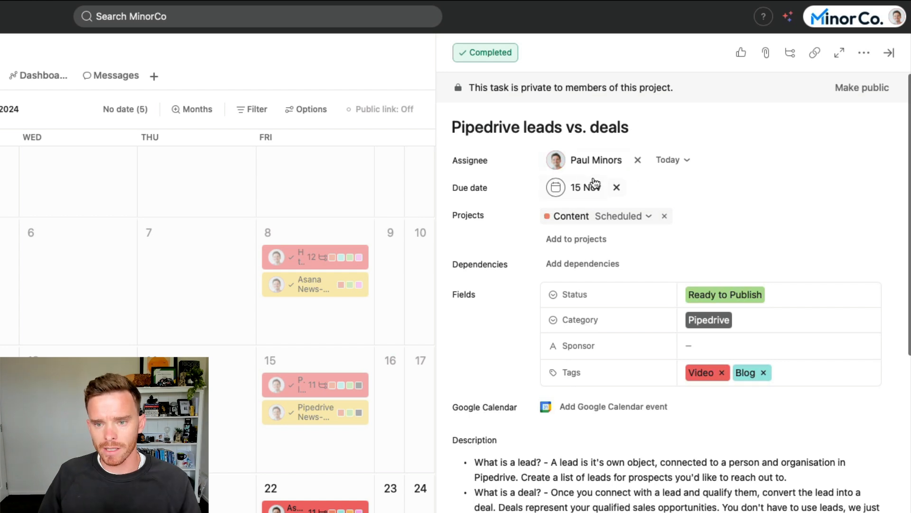
{"action": "left_click", "coordinate": [539, 127]}
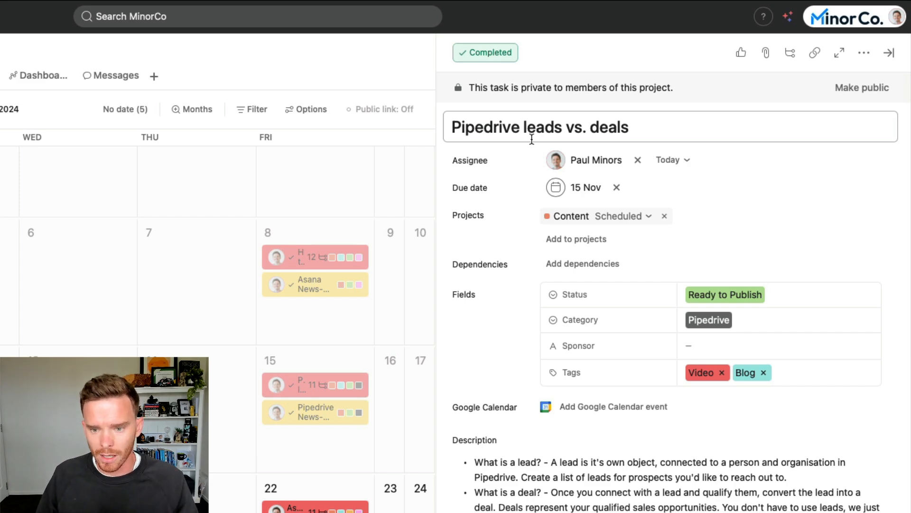
{"action": "scroll", "scroll_direction": "down", "scroll_amount": 3}
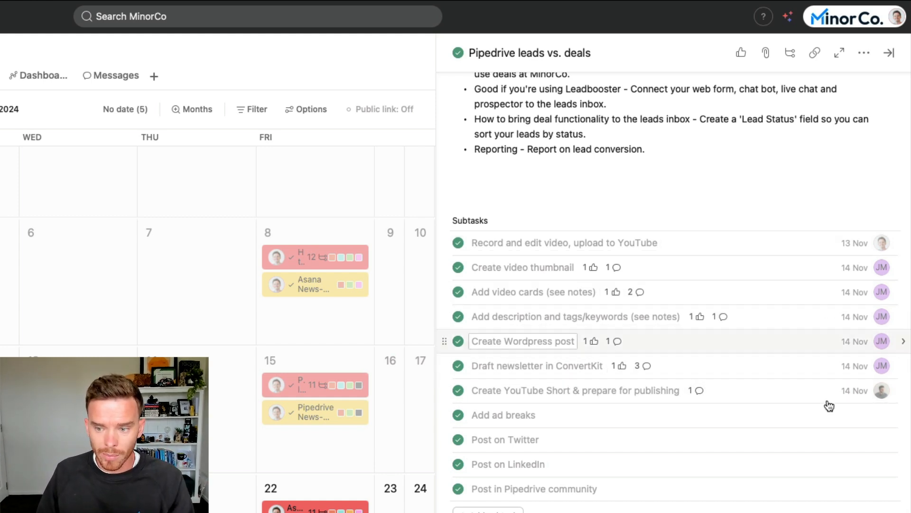
{"action": "mouse_move", "coordinate": [808, 390]}
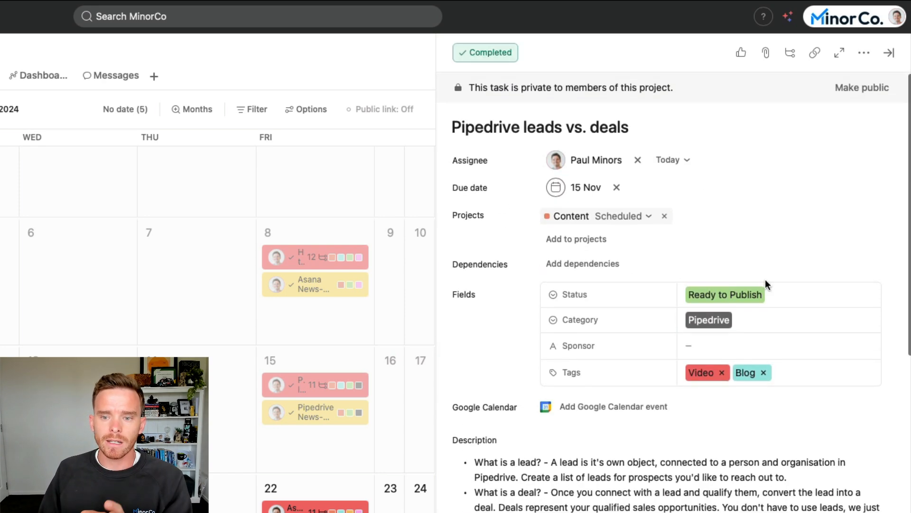
{"action": "mouse_move", "coordinate": [756, 260]}
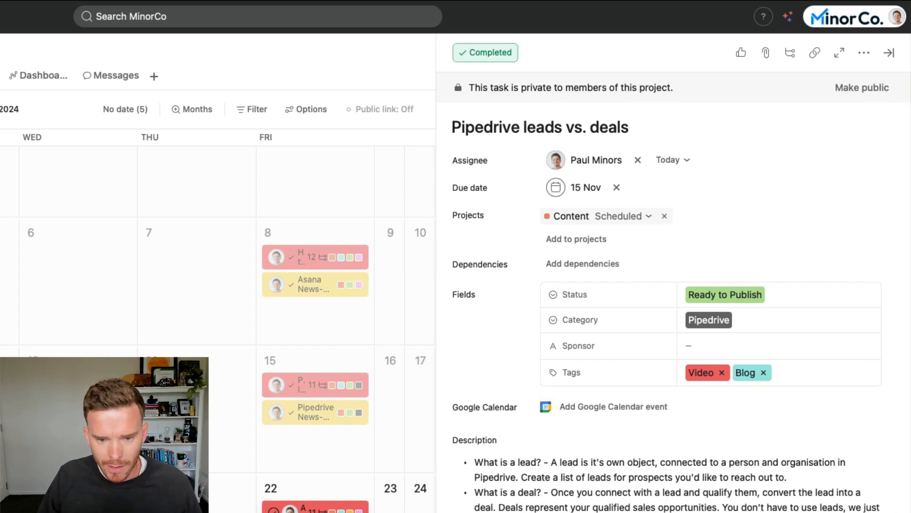
- In Asana tasks vs. subtasks, tick the first subtask and give five subtasks assignee JM, due Tomorrow
{"action": "left_click", "coordinate": [314, 285]}
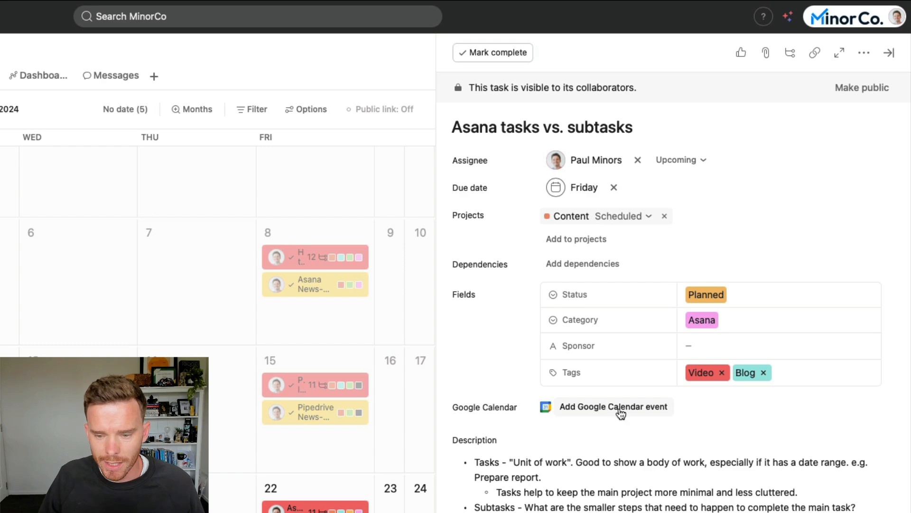
{"action": "scroll", "scroll_direction": "down", "scroll_amount": 3}
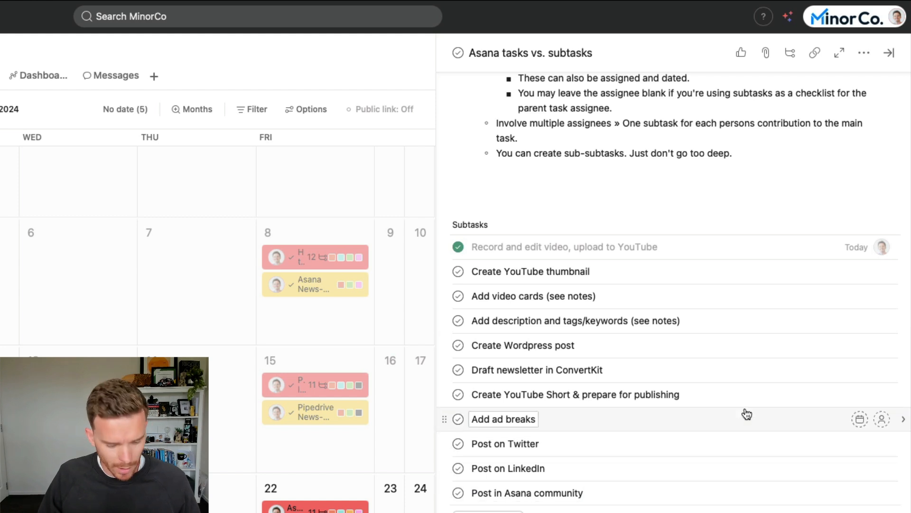
{"action": "mouse_move", "coordinate": [717, 284]}
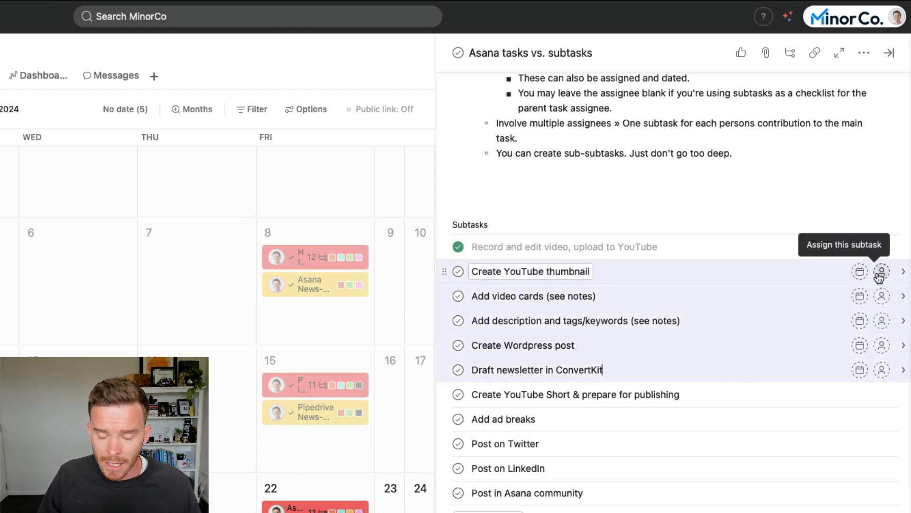
{"action": "left_click", "coordinate": [882, 271]}
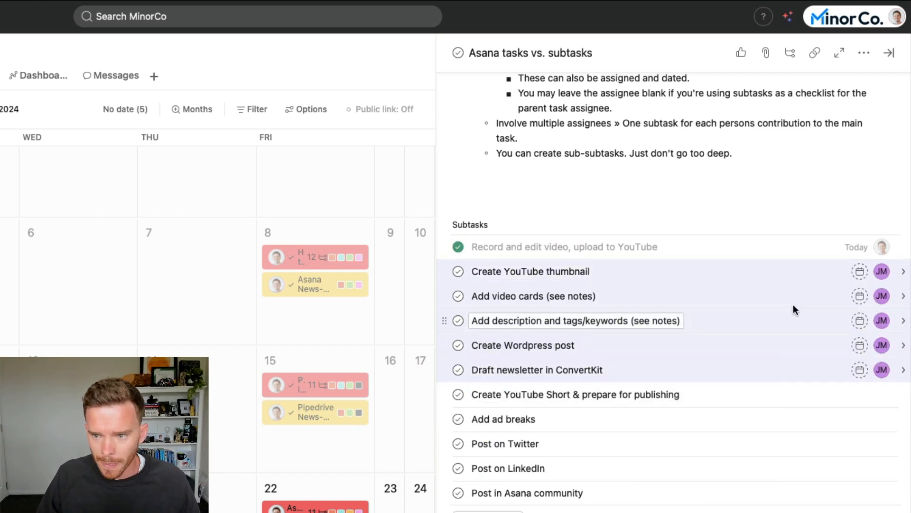
{"action": "left_click", "coordinate": [860, 271]}
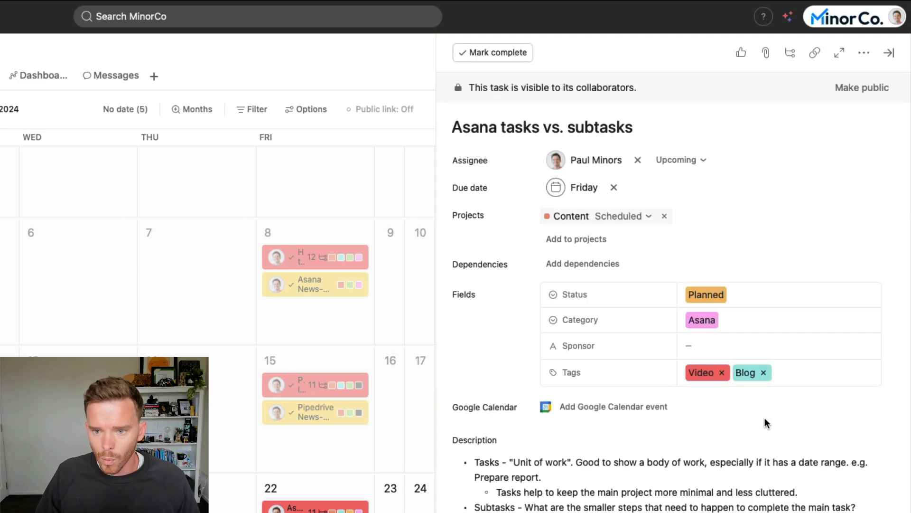
{"action": "scroll", "scroll_direction": "down", "scroll_amount": 3}
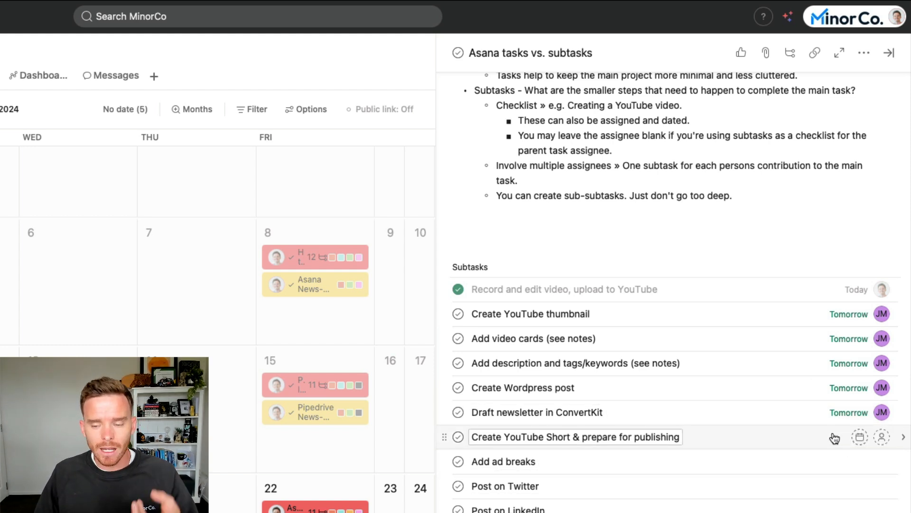
{"action": "mouse_move", "coordinate": [848, 412]}
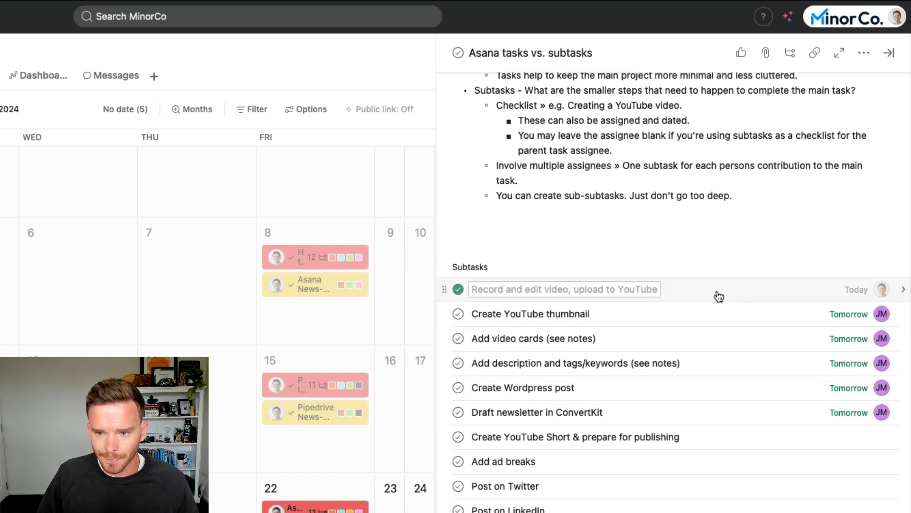
- View the completed video recording subtask, then return to Asana tasks vs. subtasks
{"action": "left_click", "coordinate": [564, 289]}
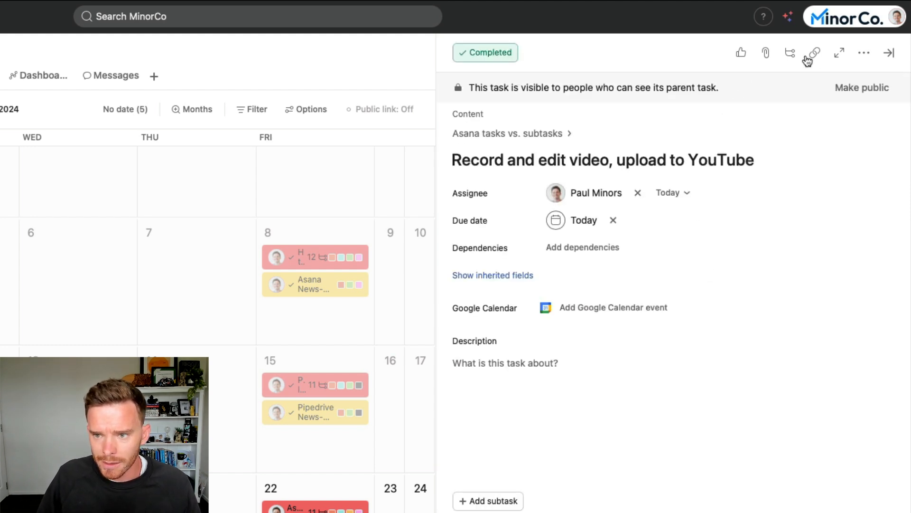
{"action": "left_click", "coordinate": [507, 133]}
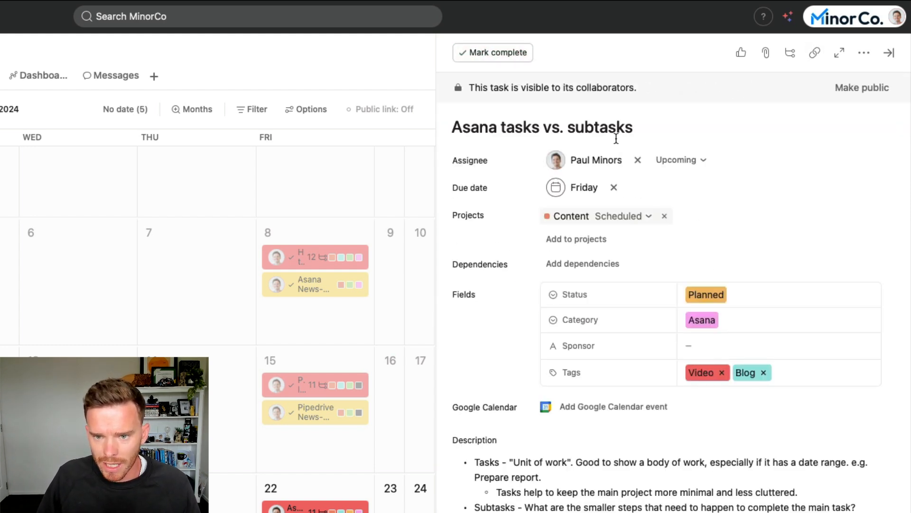
{"action": "scroll", "scroll_direction": "down", "scroll_amount": 3}
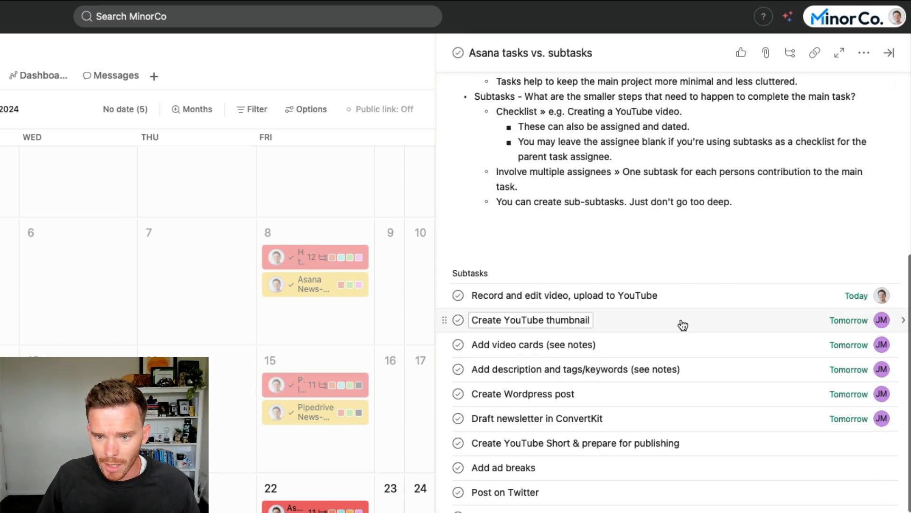
- Make Create YouTube thumbnail blocked by the recording subtask and return to the parent task
{"action": "left_click", "coordinate": [530, 320]}
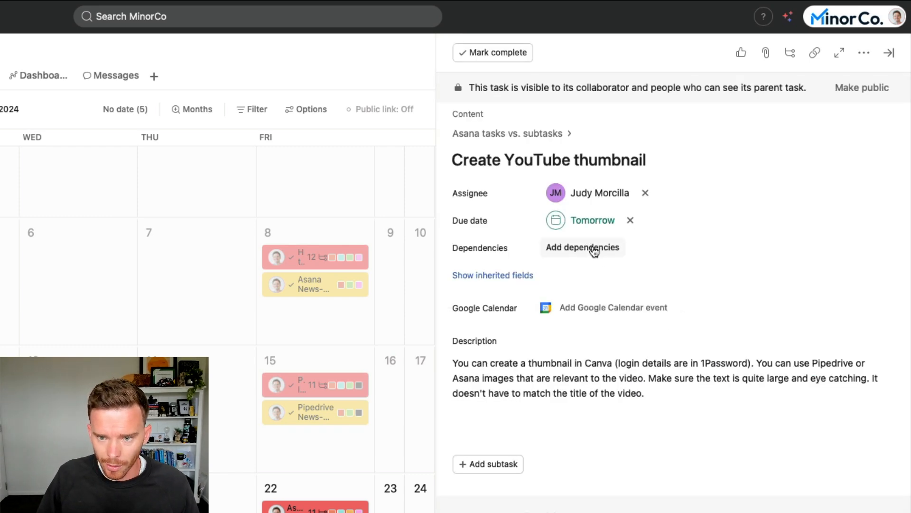
{"action": "left_click", "coordinate": [581, 247]}
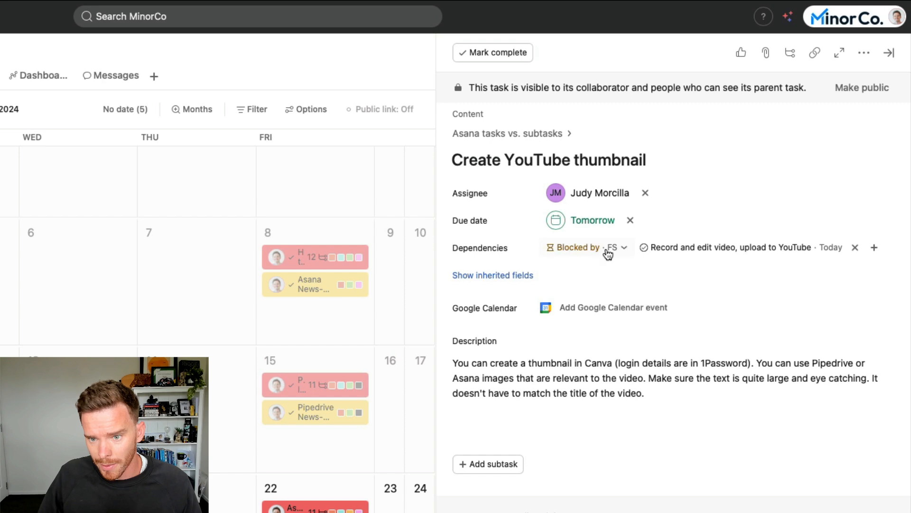
{"action": "mouse_move", "coordinate": [727, 247]}
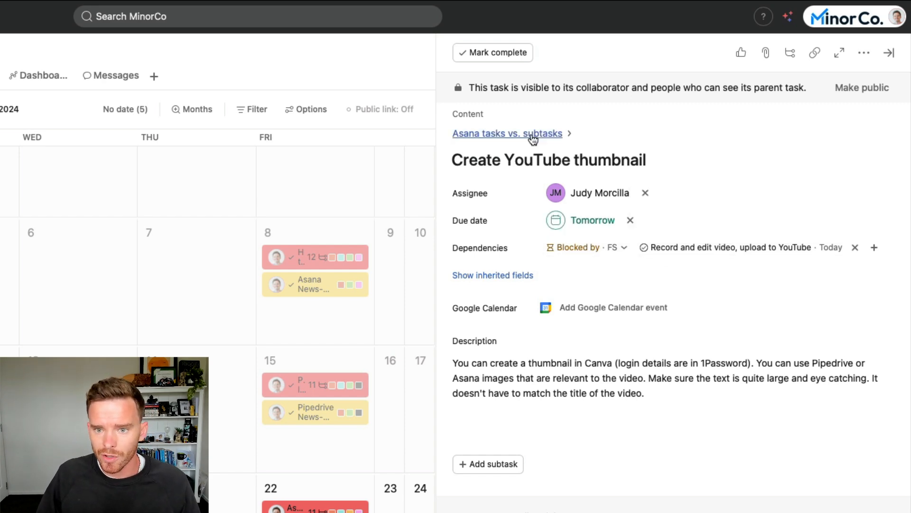
{"action": "left_click", "coordinate": [507, 132]}
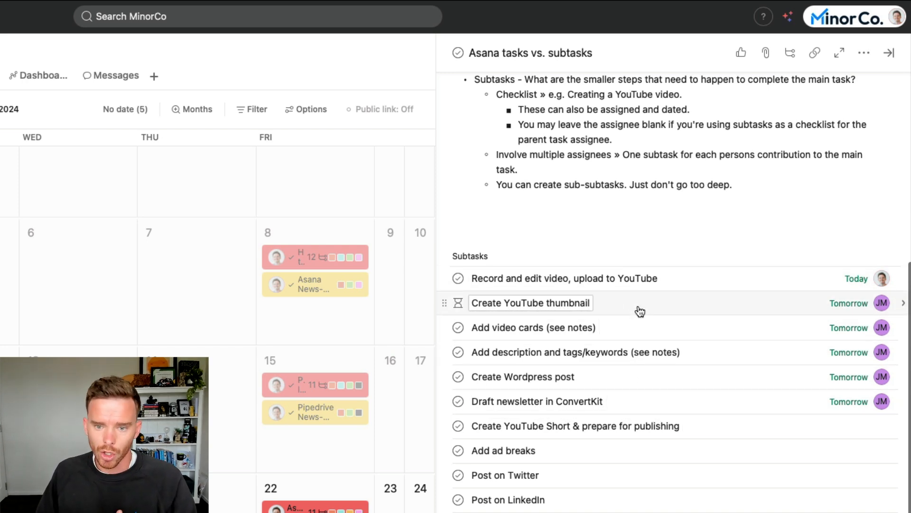
{"action": "left_click", "coordinate": [530, 303]}
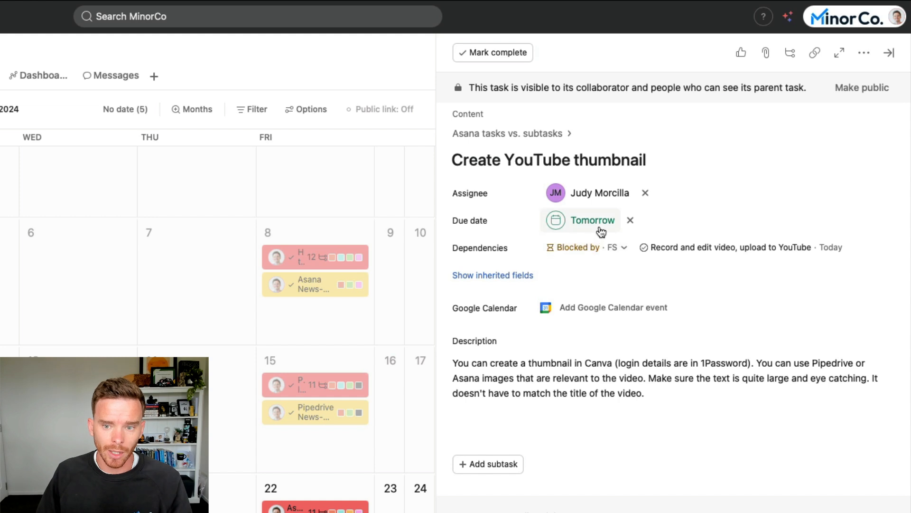
{"action": "mouse_move", "coordinate": [586, 247]}
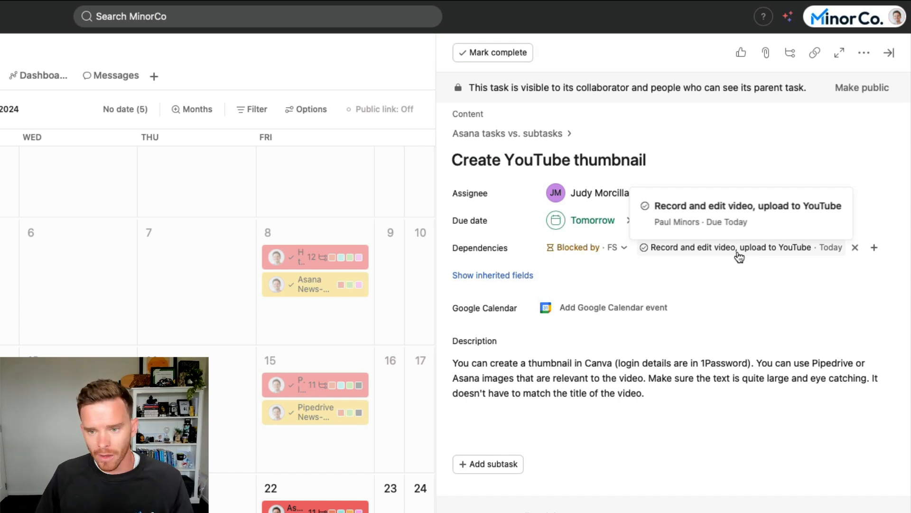
{"action": "mouse_move", "coordinate": [705, 351]}
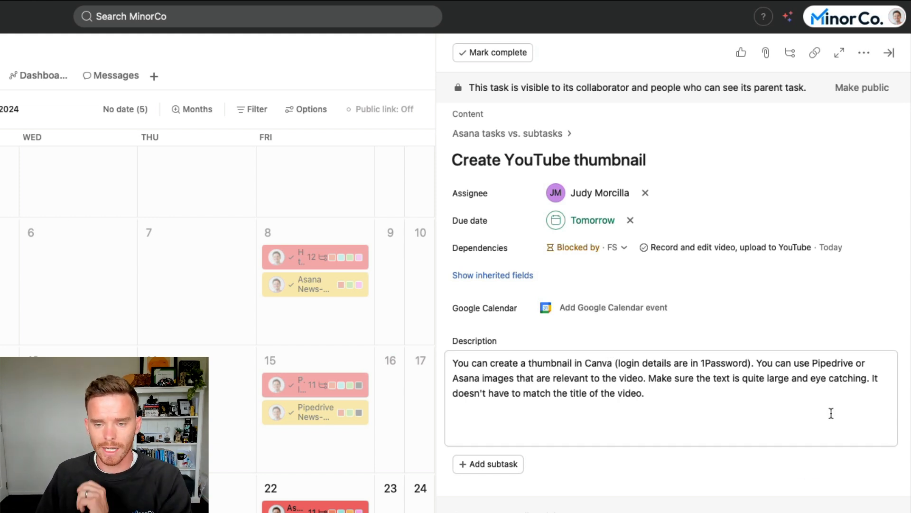
{"action": "left_click", "coordinate": [548, 160]}
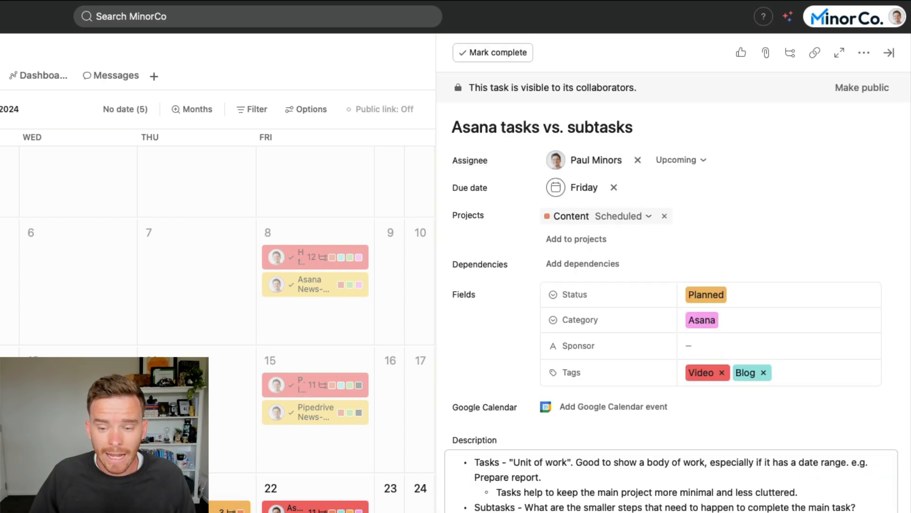
- Scroll the parent task's comments and highlight the Weekly Blog Post example text
{"action": "scroll", "scroll_direction": "down", "scroll_amount": 3}
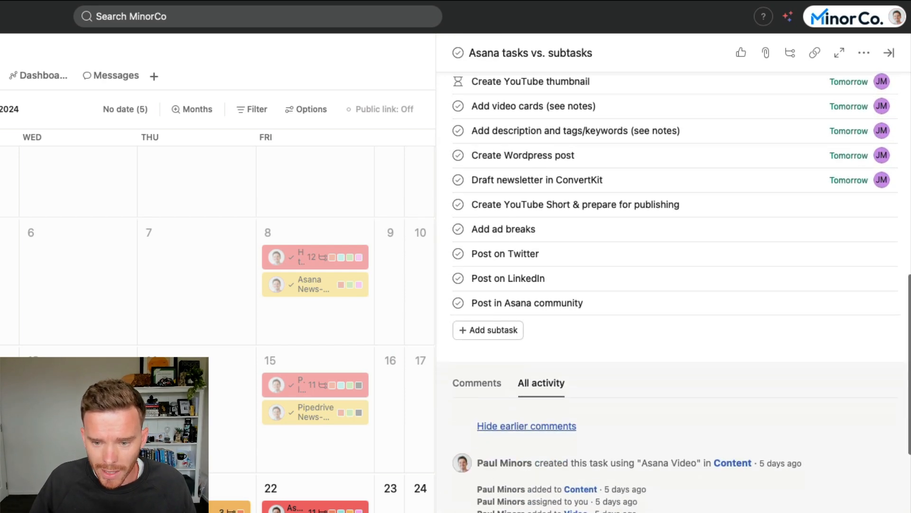
{"action": "scroll", "scroll_direction": "down", "scroll_amount": 3}
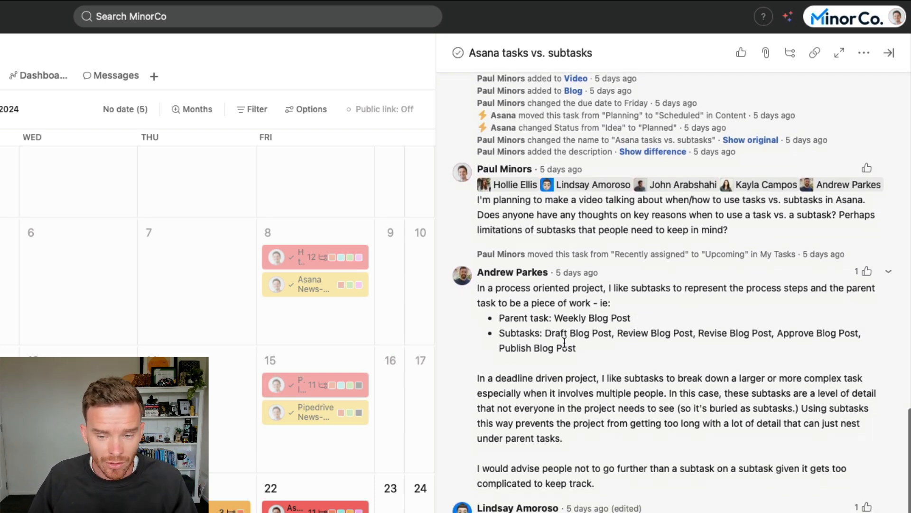
{"action": "mouse_move", "coordinate": [563, 330]}
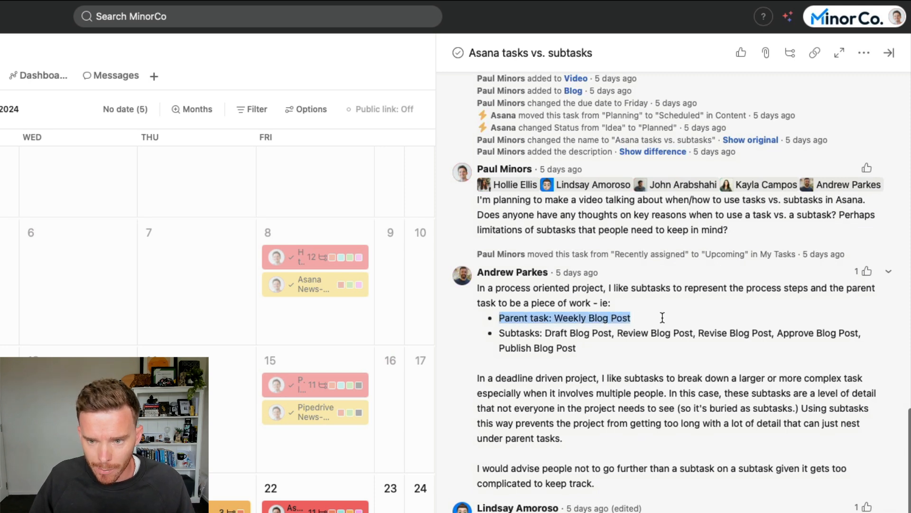
{"action": "left_click_drag", "start_coordinate": [661, 318], "coordinate": [655, 347]}
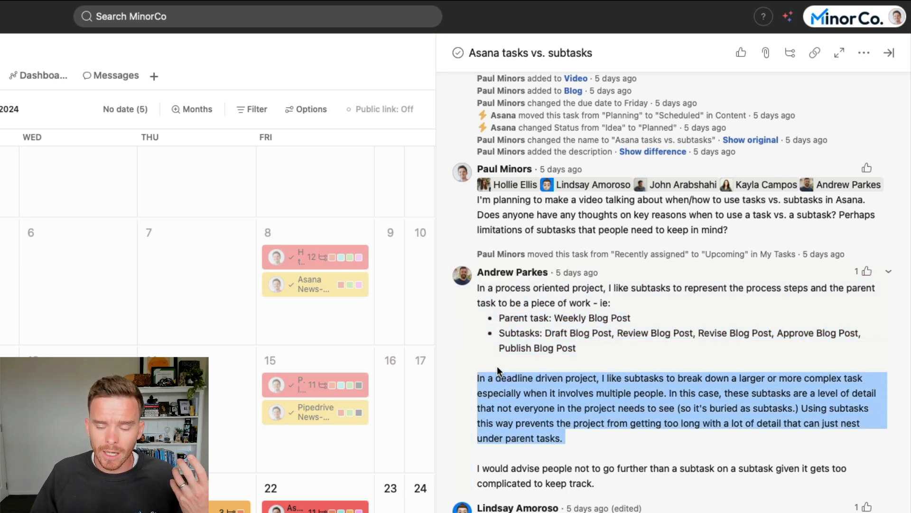
{"action": "mouse_move", "coordinate": [599, 454]}
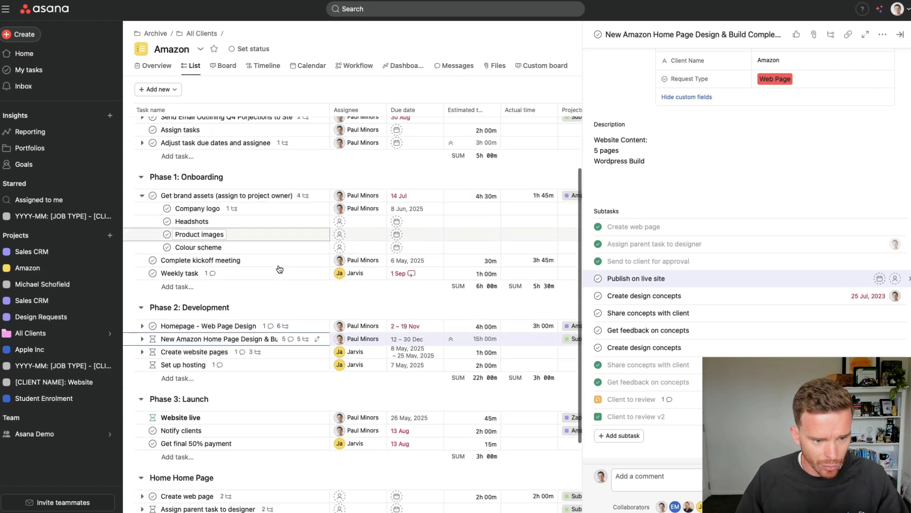
- Collapse the subtasks under Create website pages in the Amazon project list
{"action": "scroll", "scroll_direction": "down", "scroll_amount": 3}
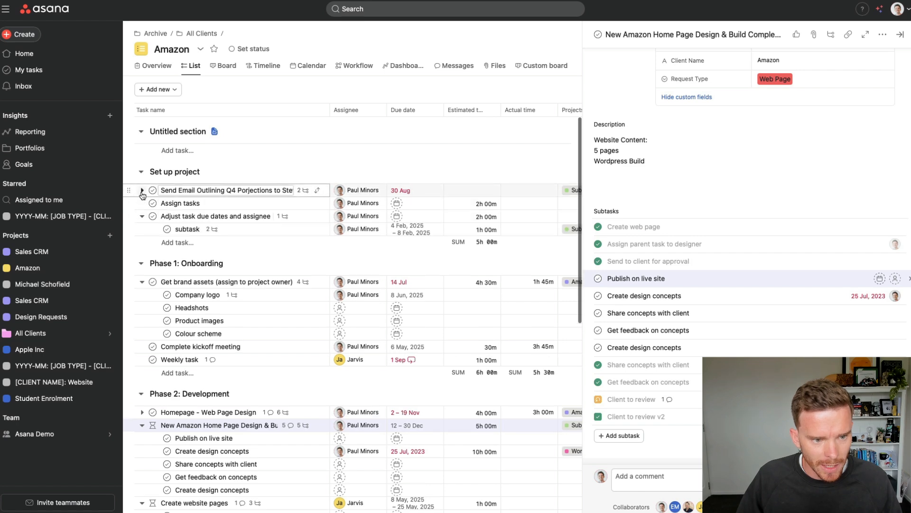
{"action": "scroll", "scroll_direction": "down", "scroll_amount": 3}
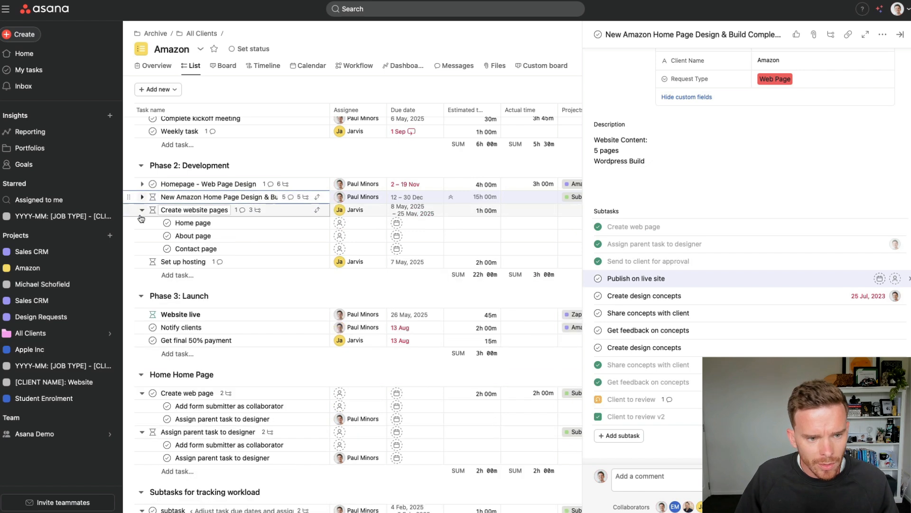
{"action": "left_click", "coordinate": [142, 209]}
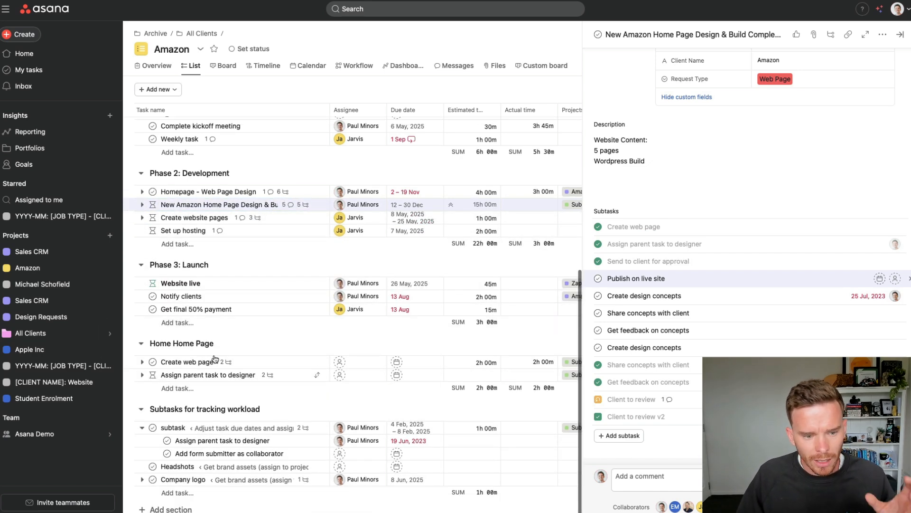
{"action": "scroll", "scroll_direction": "down", "scroll_amount": 3}
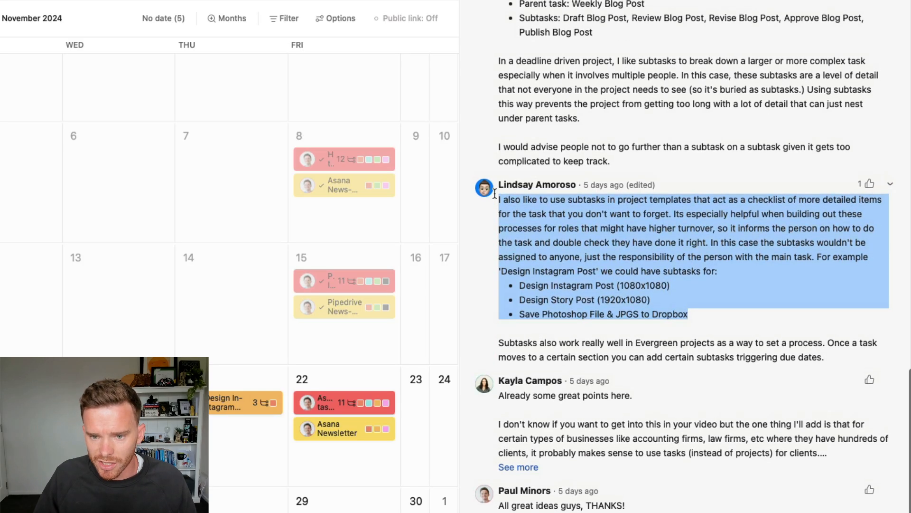
- Open Design Instagram Post from the calendar and view its three unassigned, undated subtasks
{"action": "left_click", "coordinate": [726, 278]}
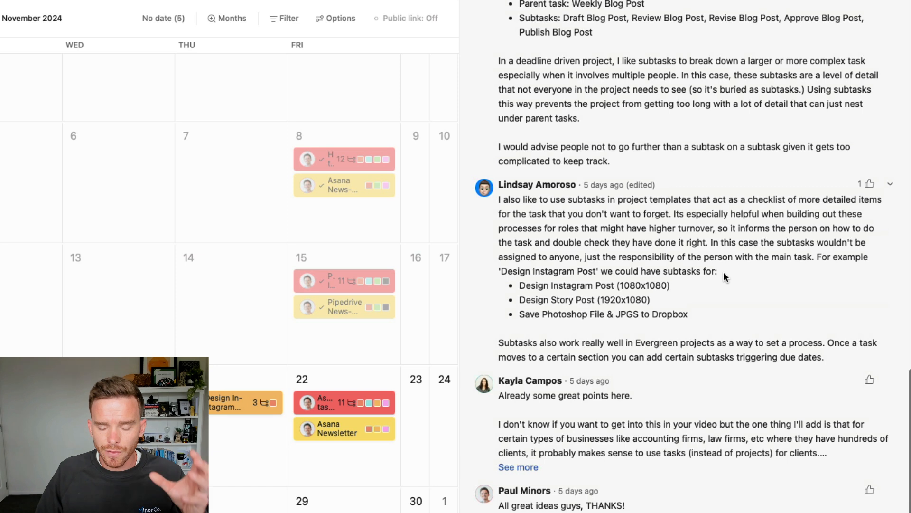
{"action": "mouse_move", "coordinate": [722, 284]}
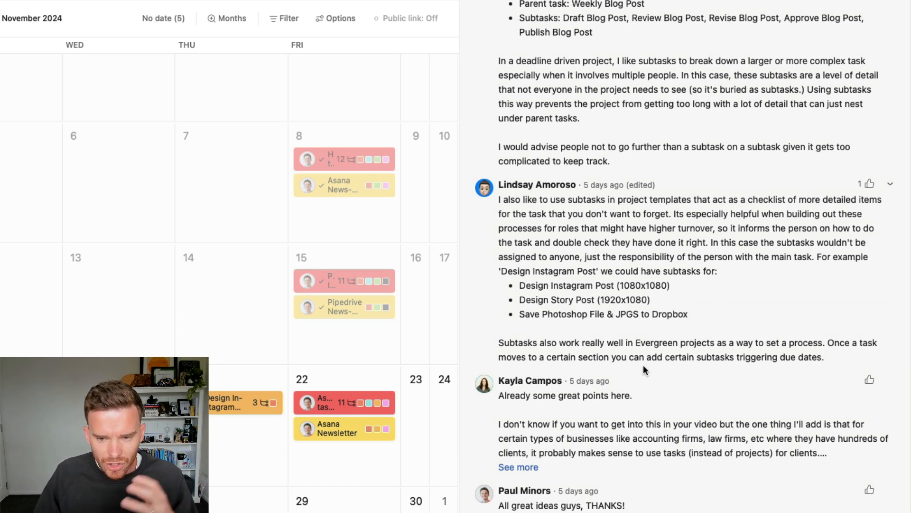
{"action": "left_click", "coordinate": [241, 401]}
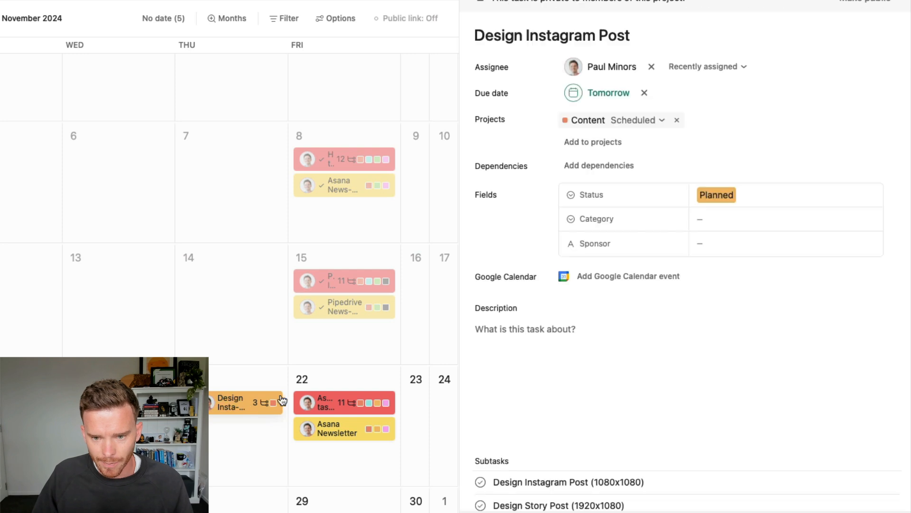
{"action": "left_click", "coordinate": [551, 34]}
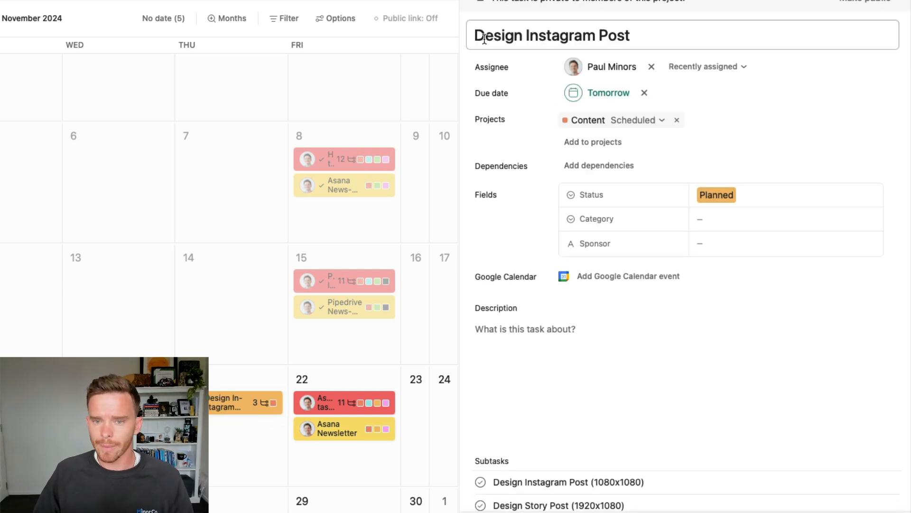
{"action": "scroll", "scroll_direction": "down", "scroll_amount": 3}
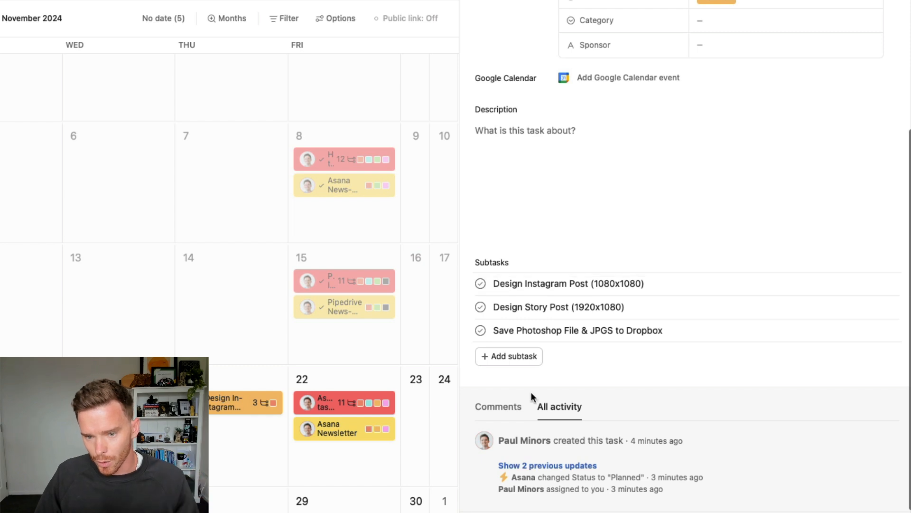
{"action": "mouse_move", "coordinate": [627, 357]}
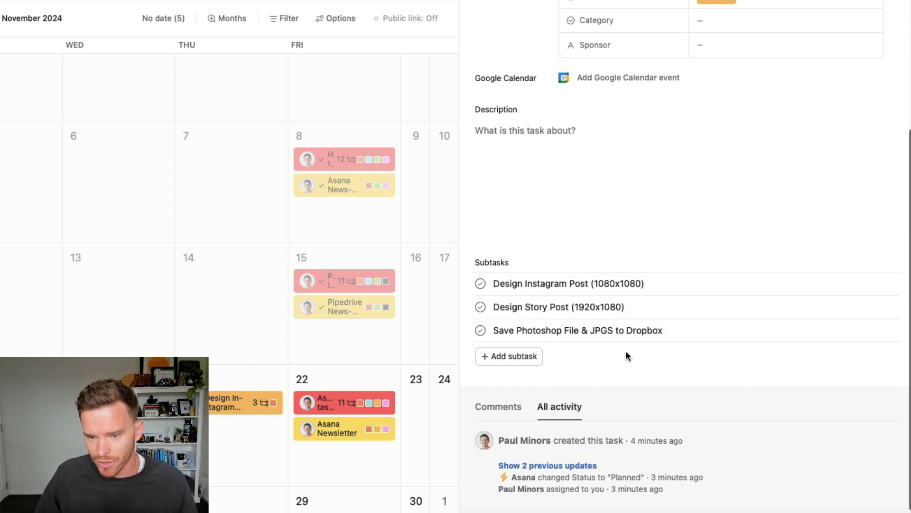
{"action": "left_click", "coordinate": [578, 330]}
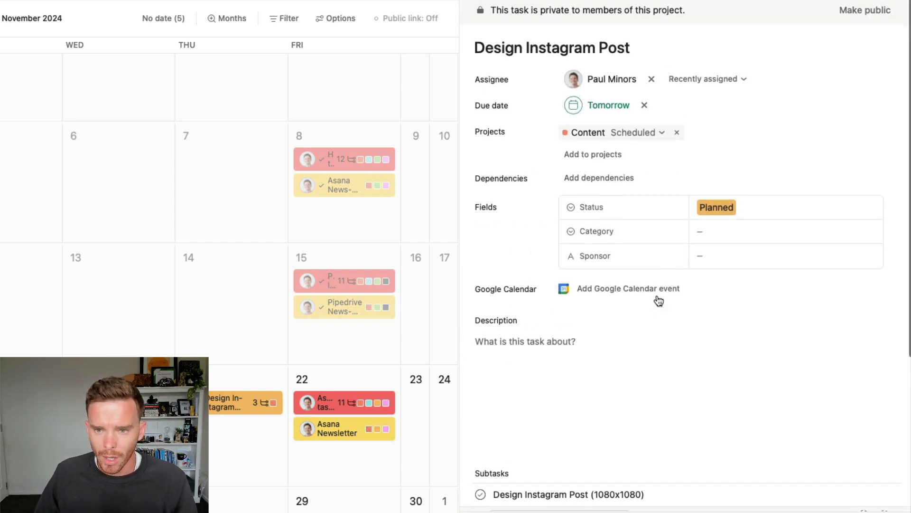
{"action": "scroll", "scroll_direction": "down", "scroll_amount": 3}
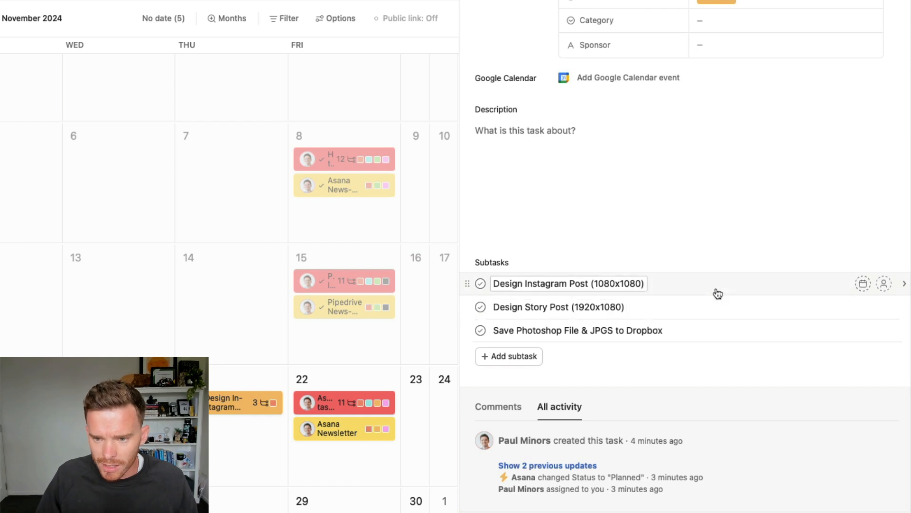
{"action": "left_click", "coordinate": [883, 284]}
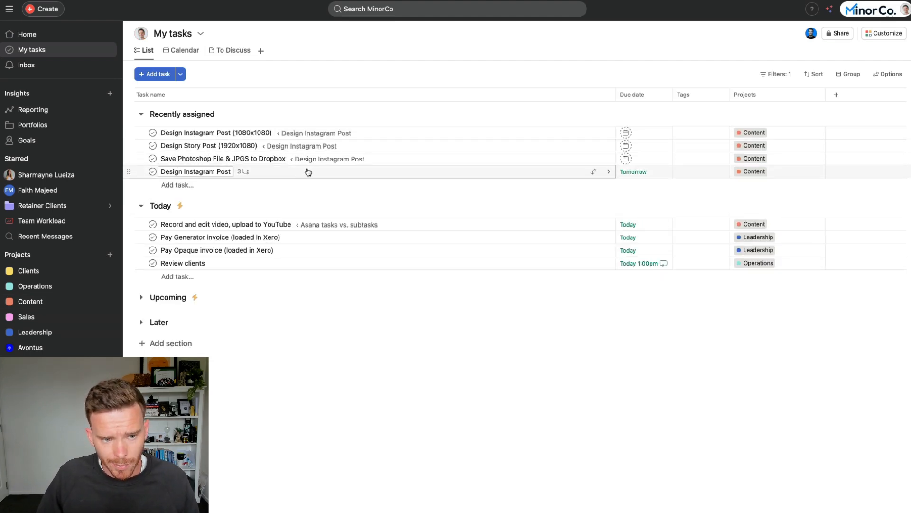
- Open Design Instagram Post and its Save Photoshop File & JPGS to Dropbox subtask
{"action": "left_click", "coordinate": [195, 171]}
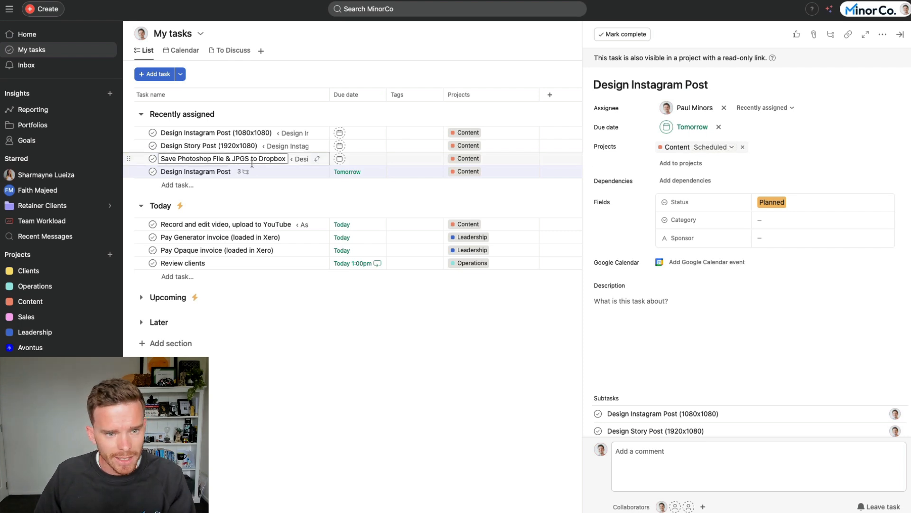
{"action": "left_click", "coordinate": [215, 132]}
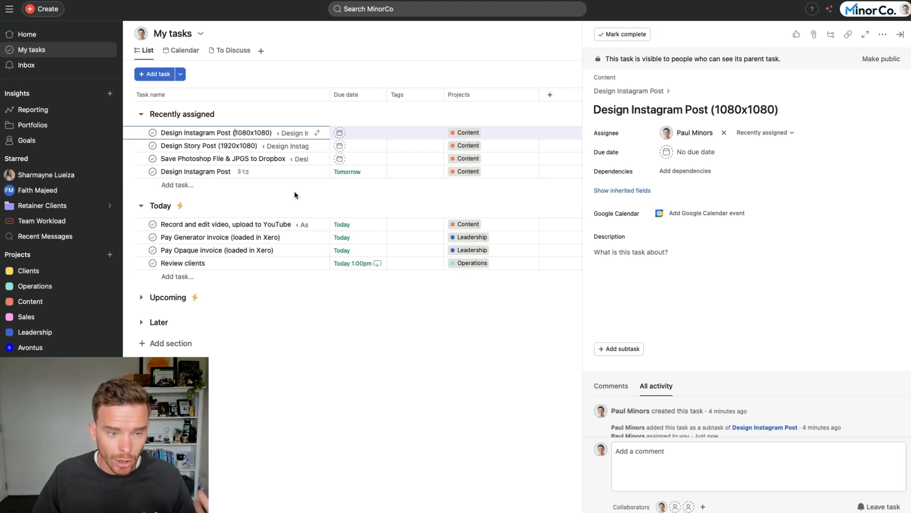
{"action": "mouse_move", "coordinate": [40, 301]}
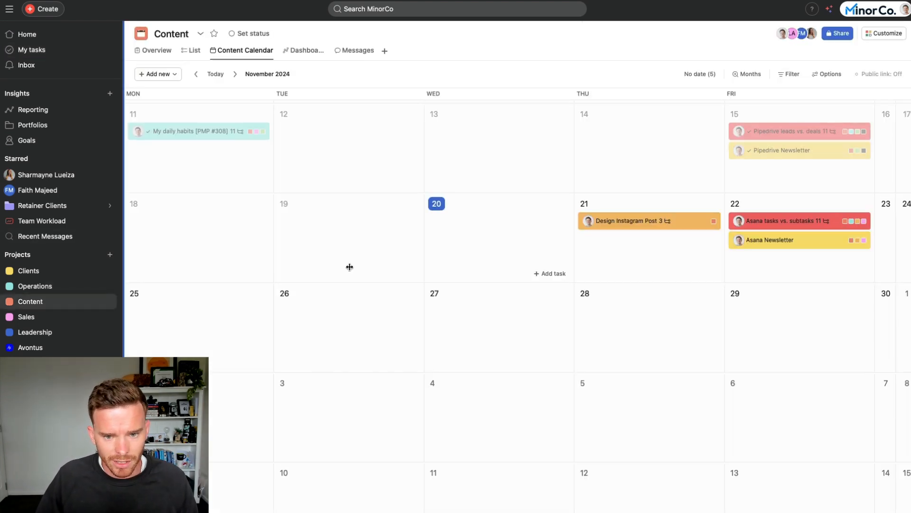
- Check the Design Instagram Post (1080x1080) subtask, then reopen the parent task from My tasks
{"action": "left_click", "coordinate": [629, 221]}
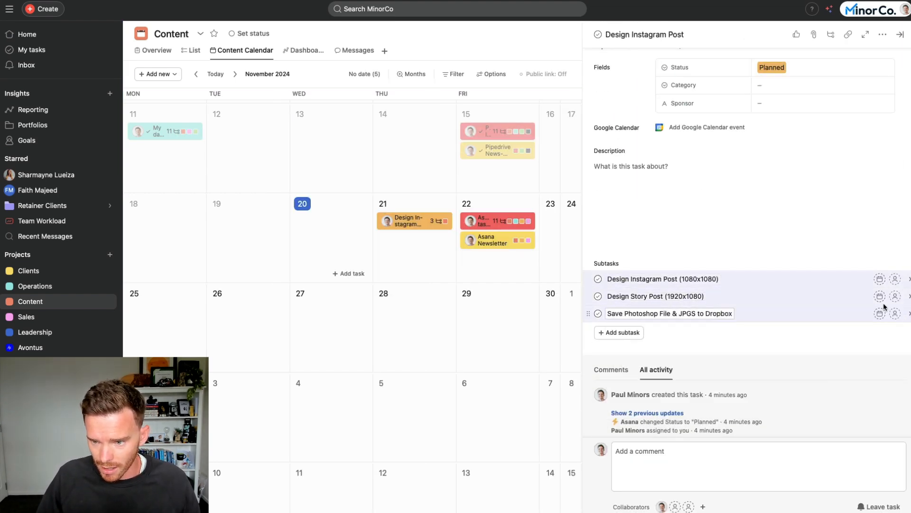
{"action": "left_click", "coordinate": [662, 279]}
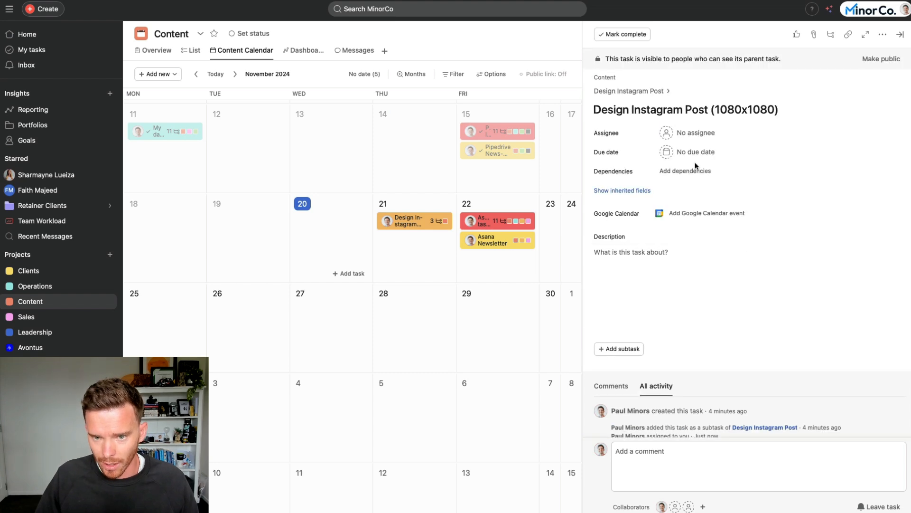
{"action": "left_click", "coordinate": [629, 90]}
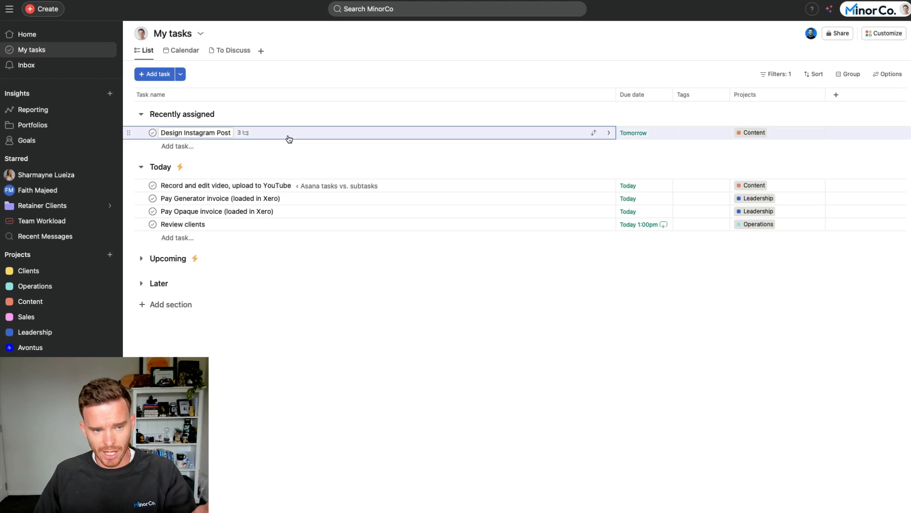
{"action": "left_click", "coordinate": [196, 132]}
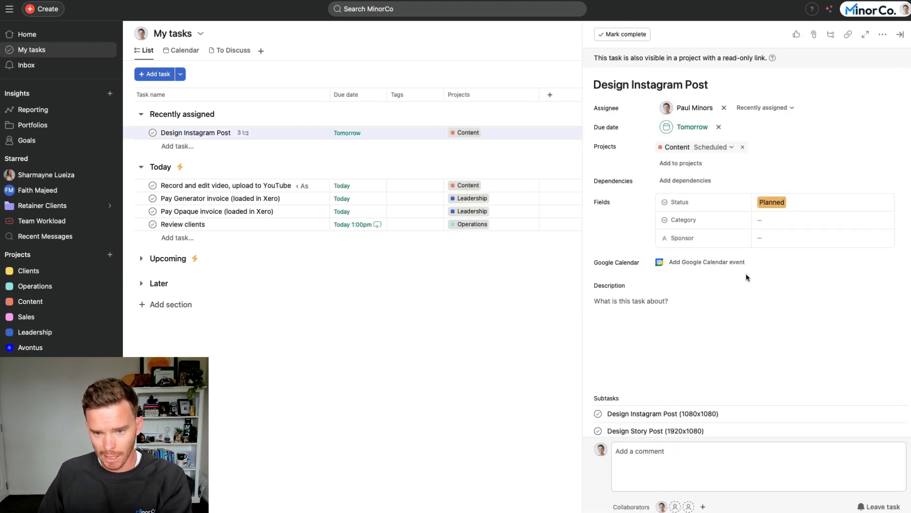
{"action": "scroll", "scroll_direction": "down", "scroll_amount": 3}
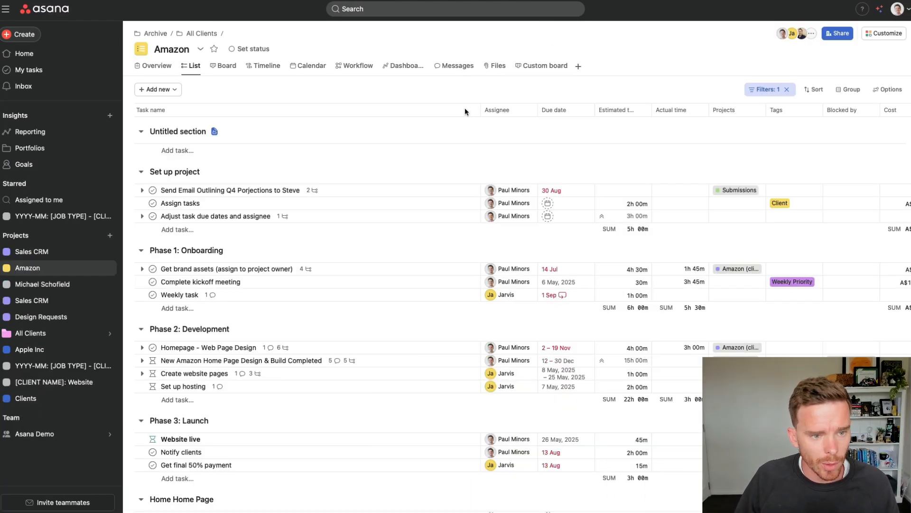
{"action": "mouse_move", "coordinate": [355, 184]}
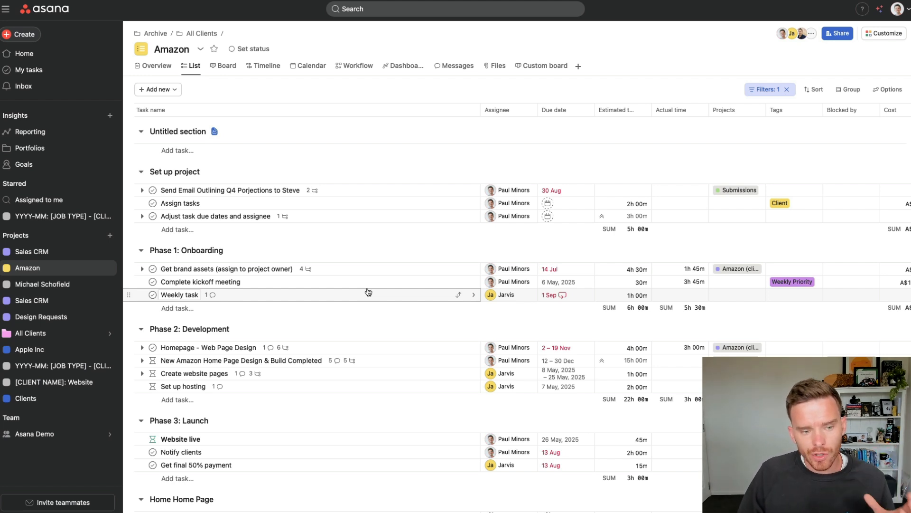
- Scroll through the Amazon project's phases and open the Clients project
{"action": "scroll", "scroll_direction": "down", "scroll_amount": 3}
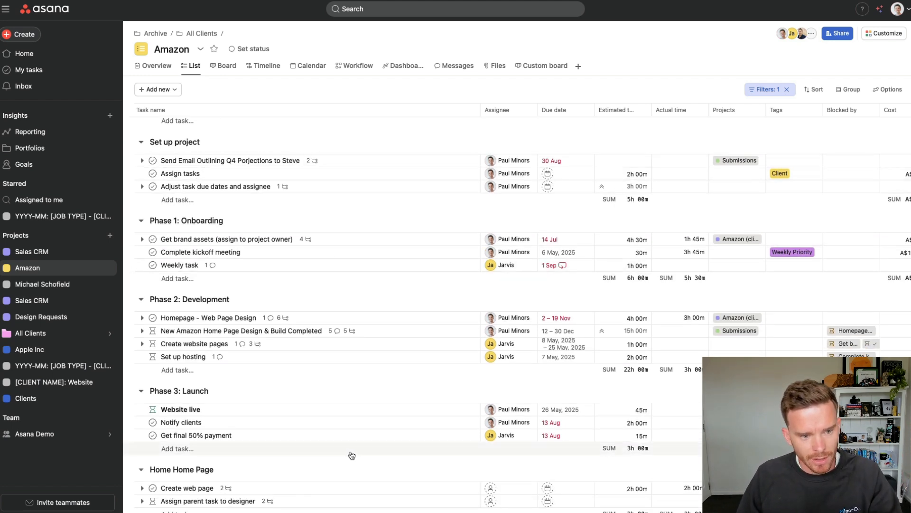
{"action": "mouse_move", "coordinate": [363, 448]}
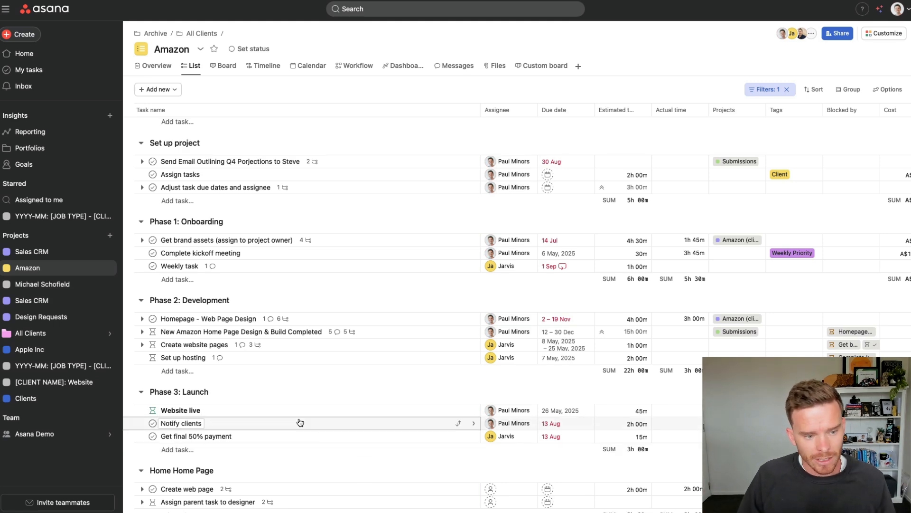
{"action": "left_click", "coordinate": [26, 399]}
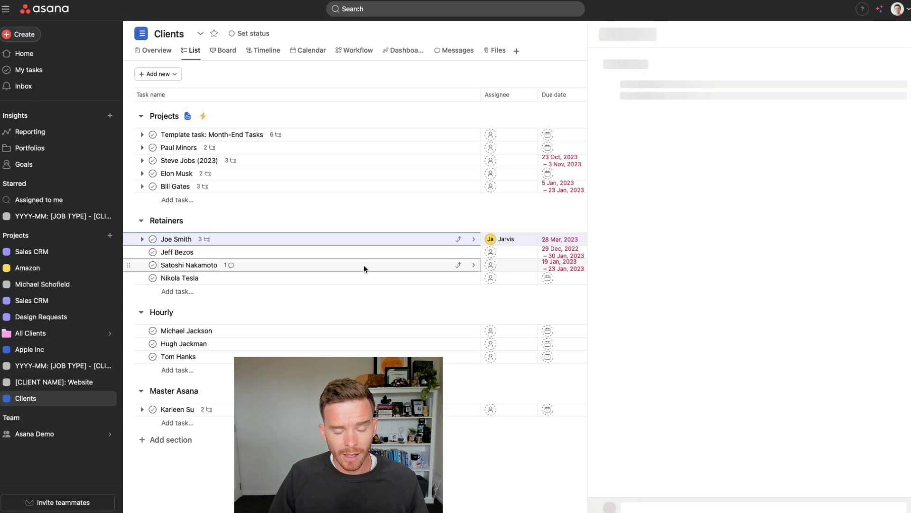
- Open the Joe Smith retainer task and scroll to its three dated subtasks
{"action": "left_click", "coordinate": [175, 239]}
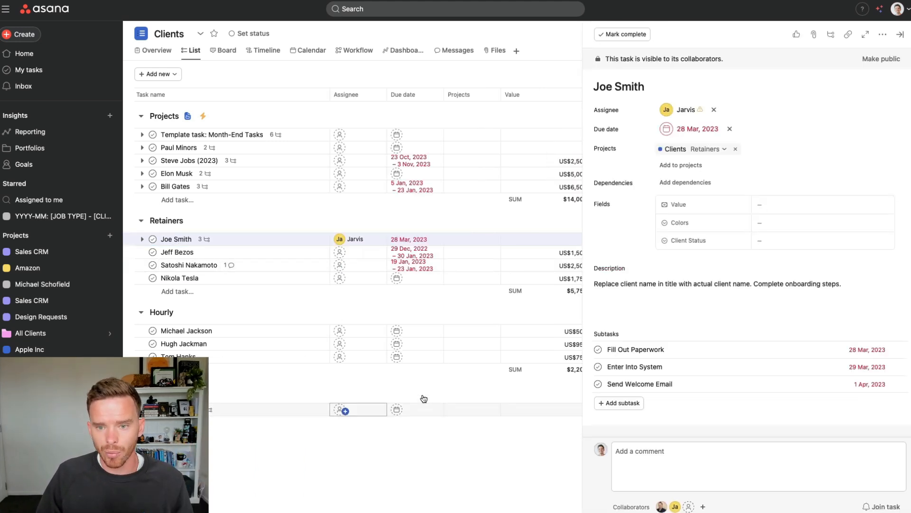
{"action": "scroll", "scroll_direction": "down", "scroll_amount": 3}
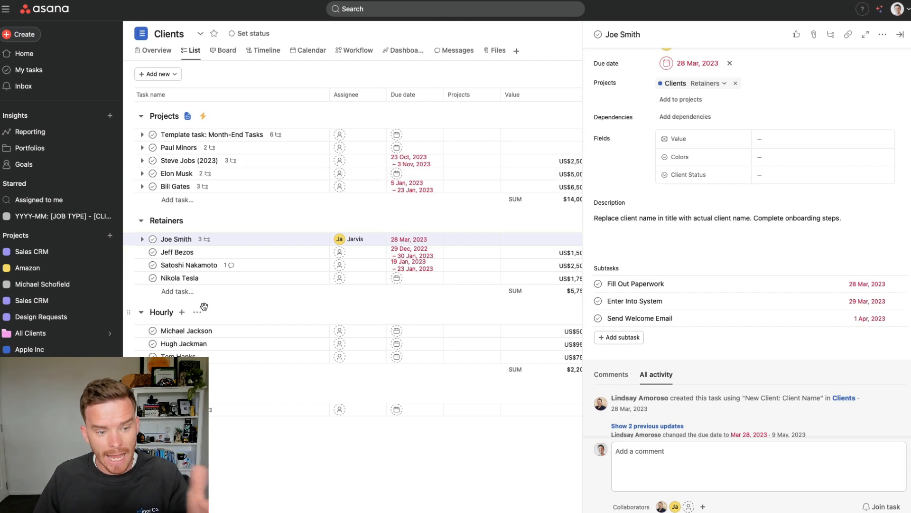
{"action": "mouse_move", "coordinate": [667, 353]}
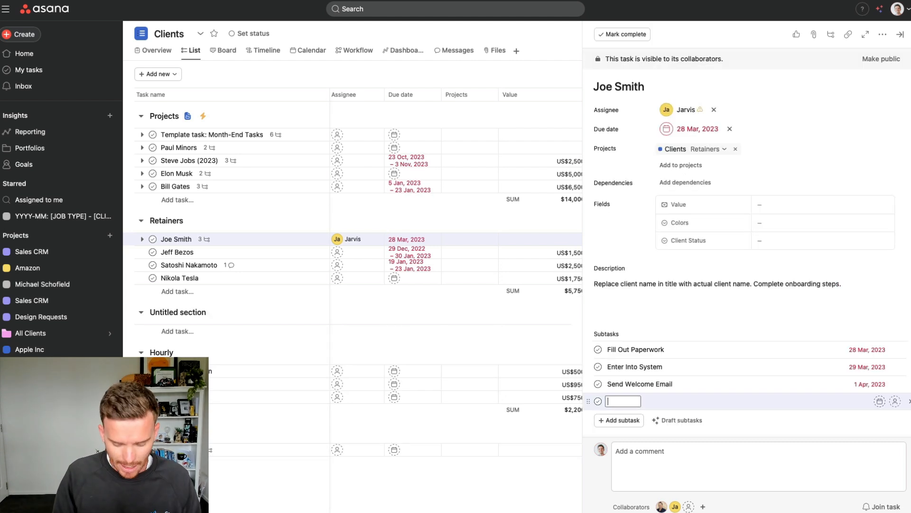
- Add 'Phase One:' and 'Phase Two:' section headings to Joe Smith's subtasks, before Send Welcome Email
{"action": "type", "text": "New section"}
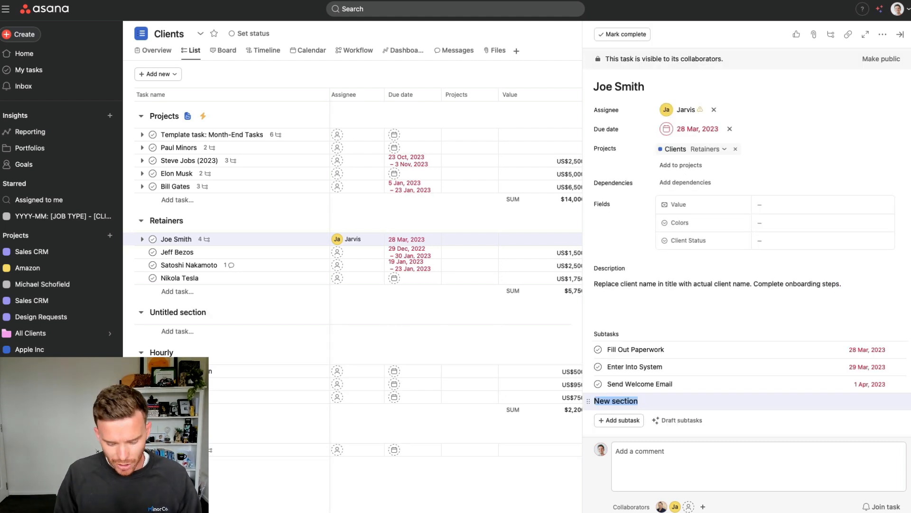
{"action": "type", "text": "Phase One"}
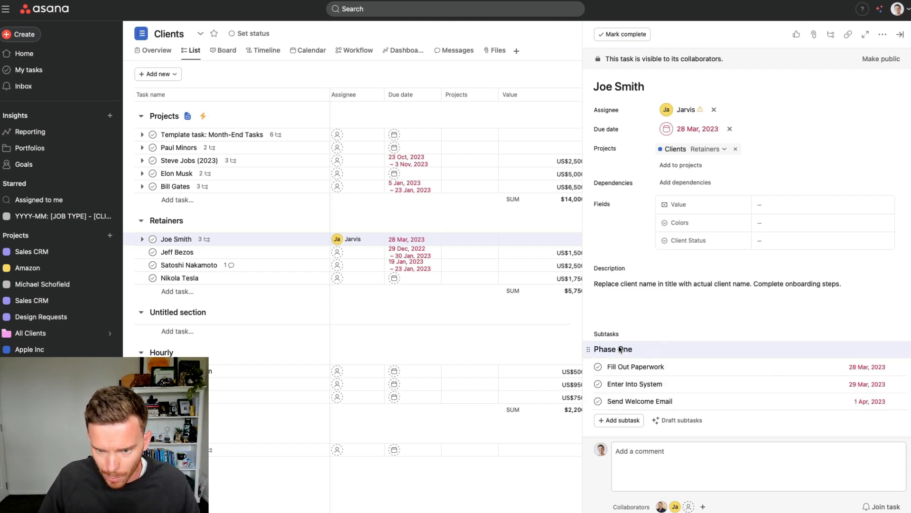
{"action": "left_click", "coordinate": [634, 383]}
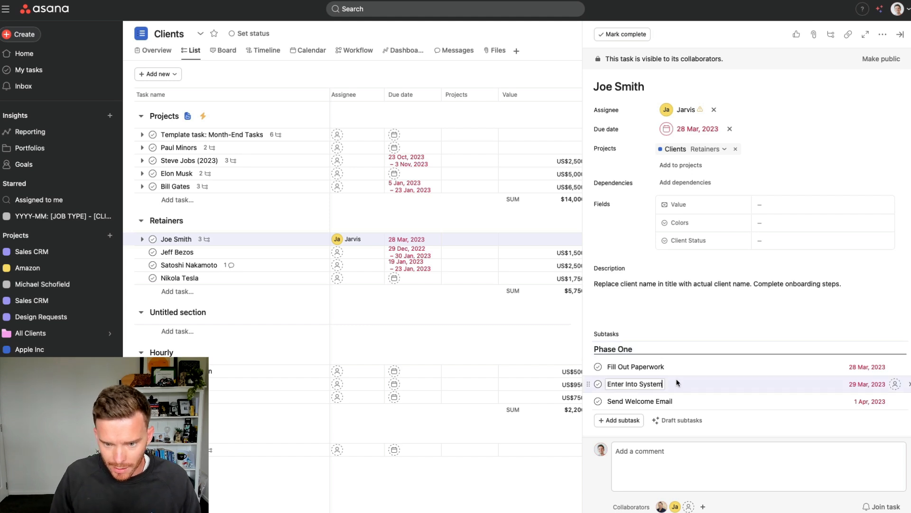
{"action": "key", "text": "Enter"}
{"action": "type", "text": "Phase Two"}
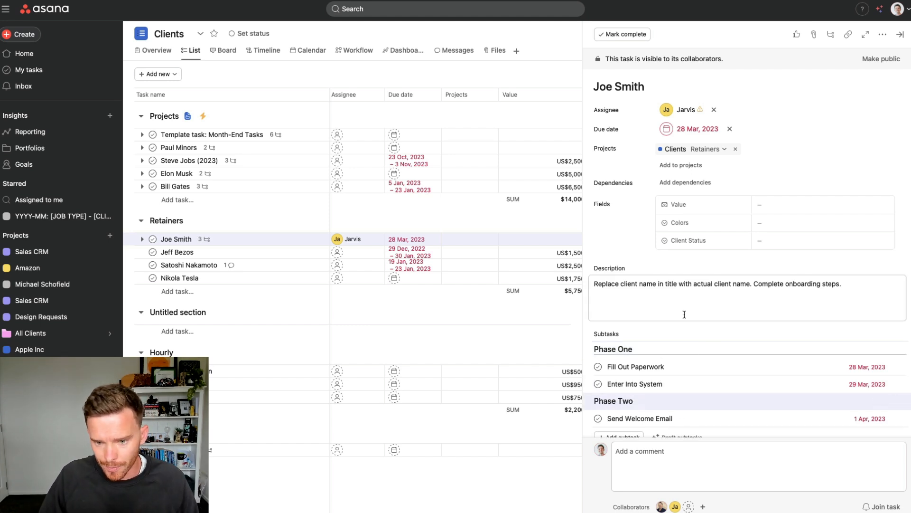
{"action": "scroll", "scroll_direction": "down", "scroll_amount": 3}
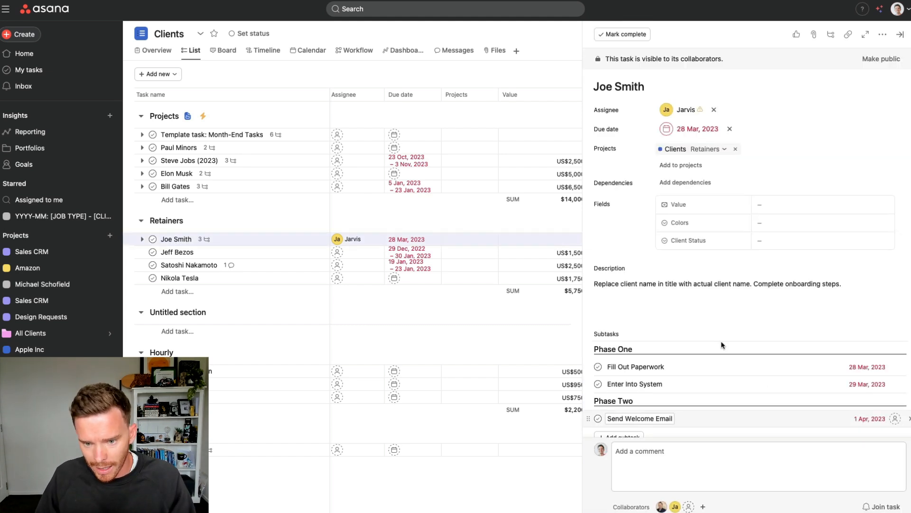
{"action": "scroll", "scroll_direction": "down", "scroll_amount": 3}
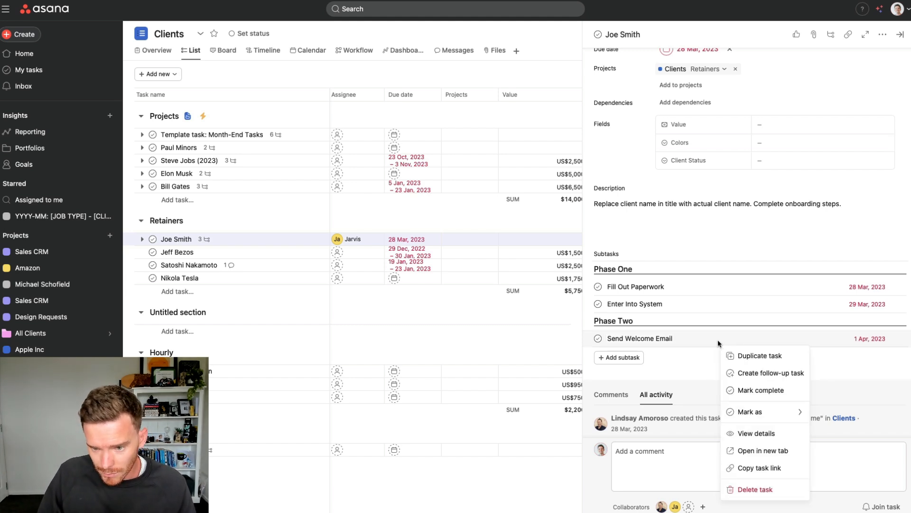
{"action": "mouse_move", "coordinate": [752, 411]}
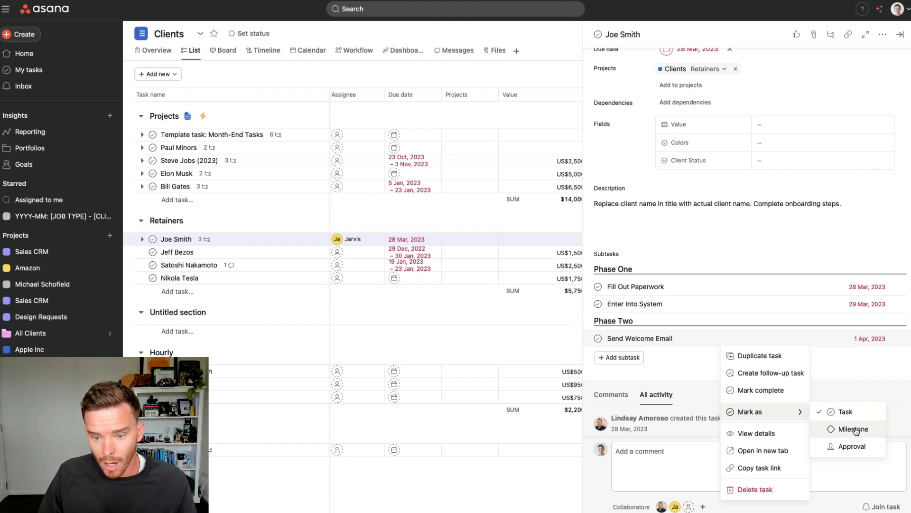
- Mark Send Welcome Email as an approval and view its approval statuses
{"action": "left_click", "coordinate": [854, 429]}
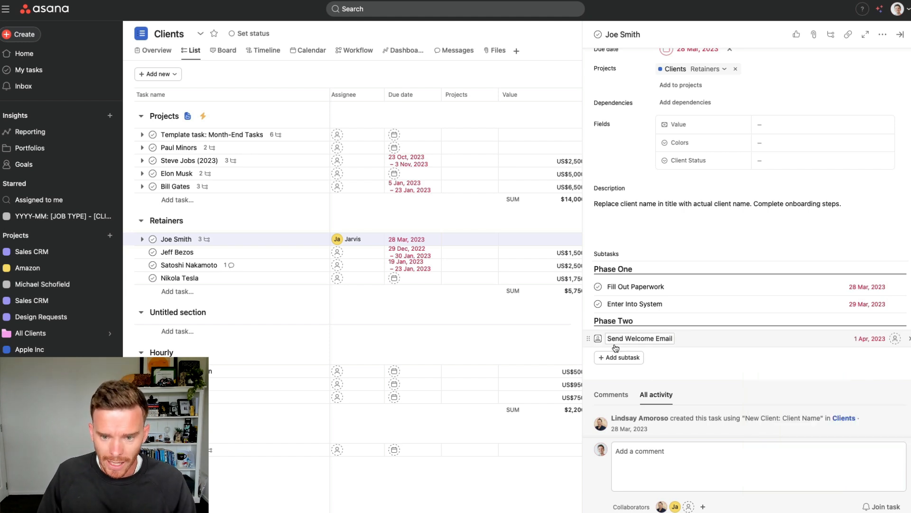
{"action": "mouse_move", "coordinate": [598, 339]}
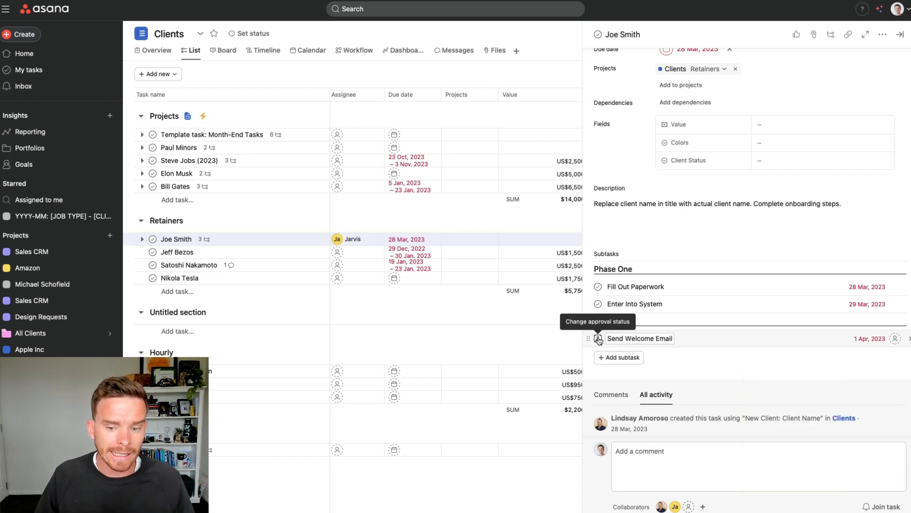
{"action": "left_click", "coordinate": [598, 338]}
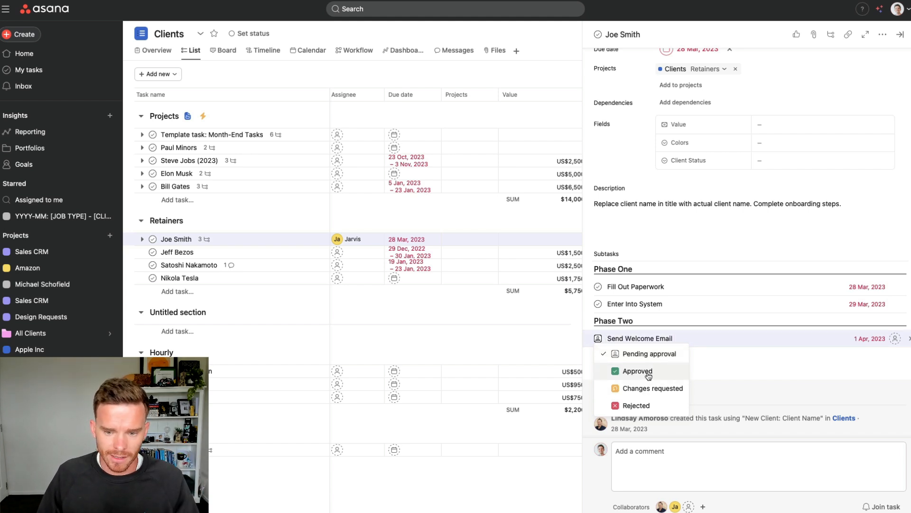
{"action": "mouse_move", "coordinate": [652, 387]}
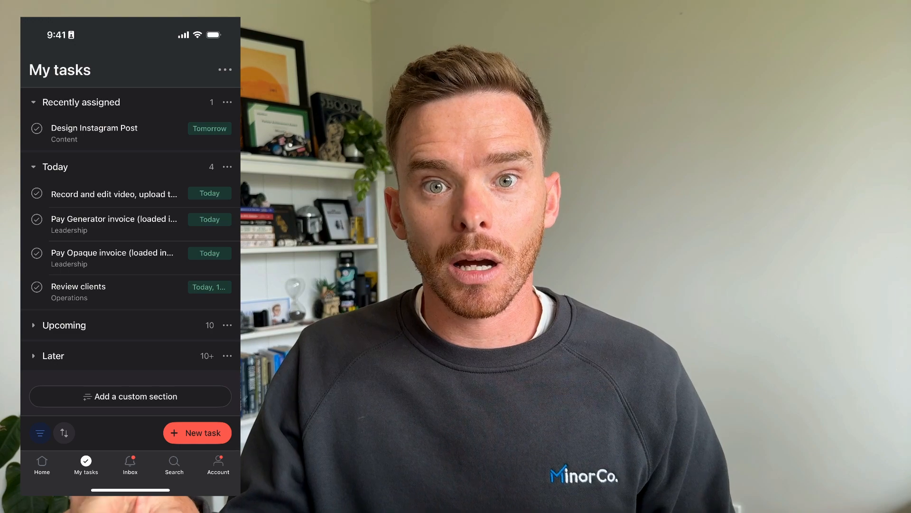
- In the mobile My tasks, open 'Record and edit video, upload to YouTube'
{"action": "left_click", "coordinate": [114, 194]}
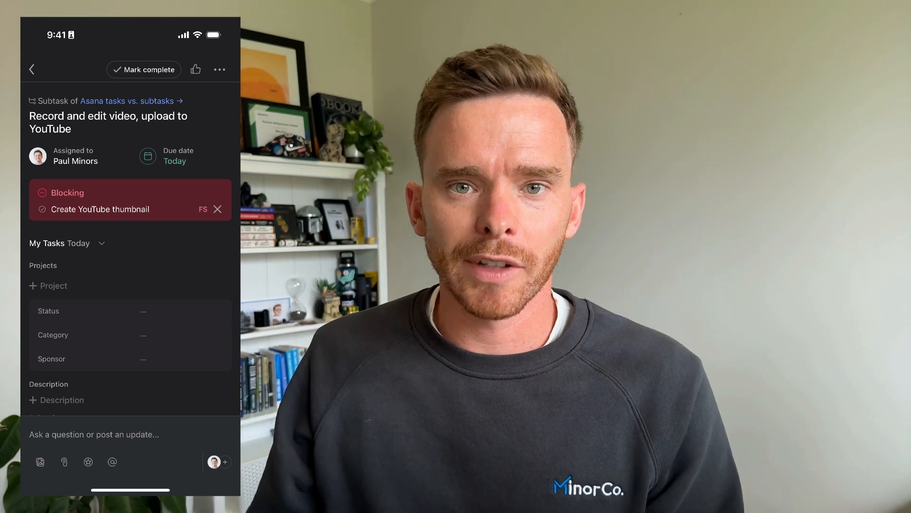